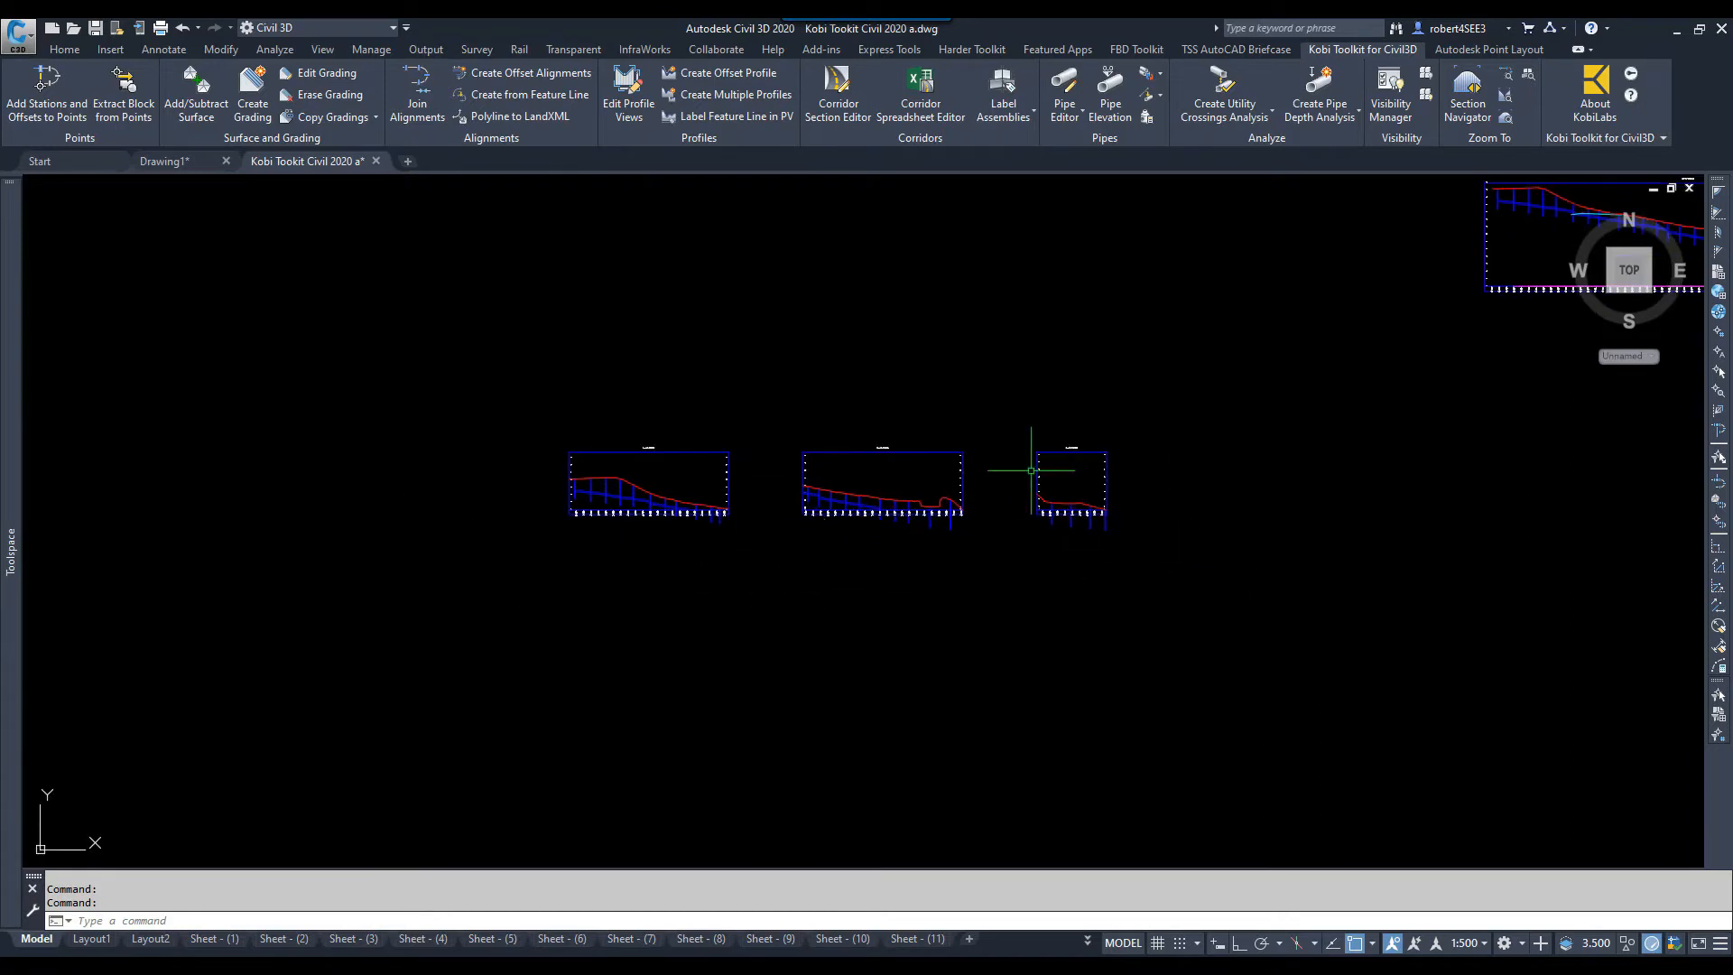
mouse_move(555, 543)
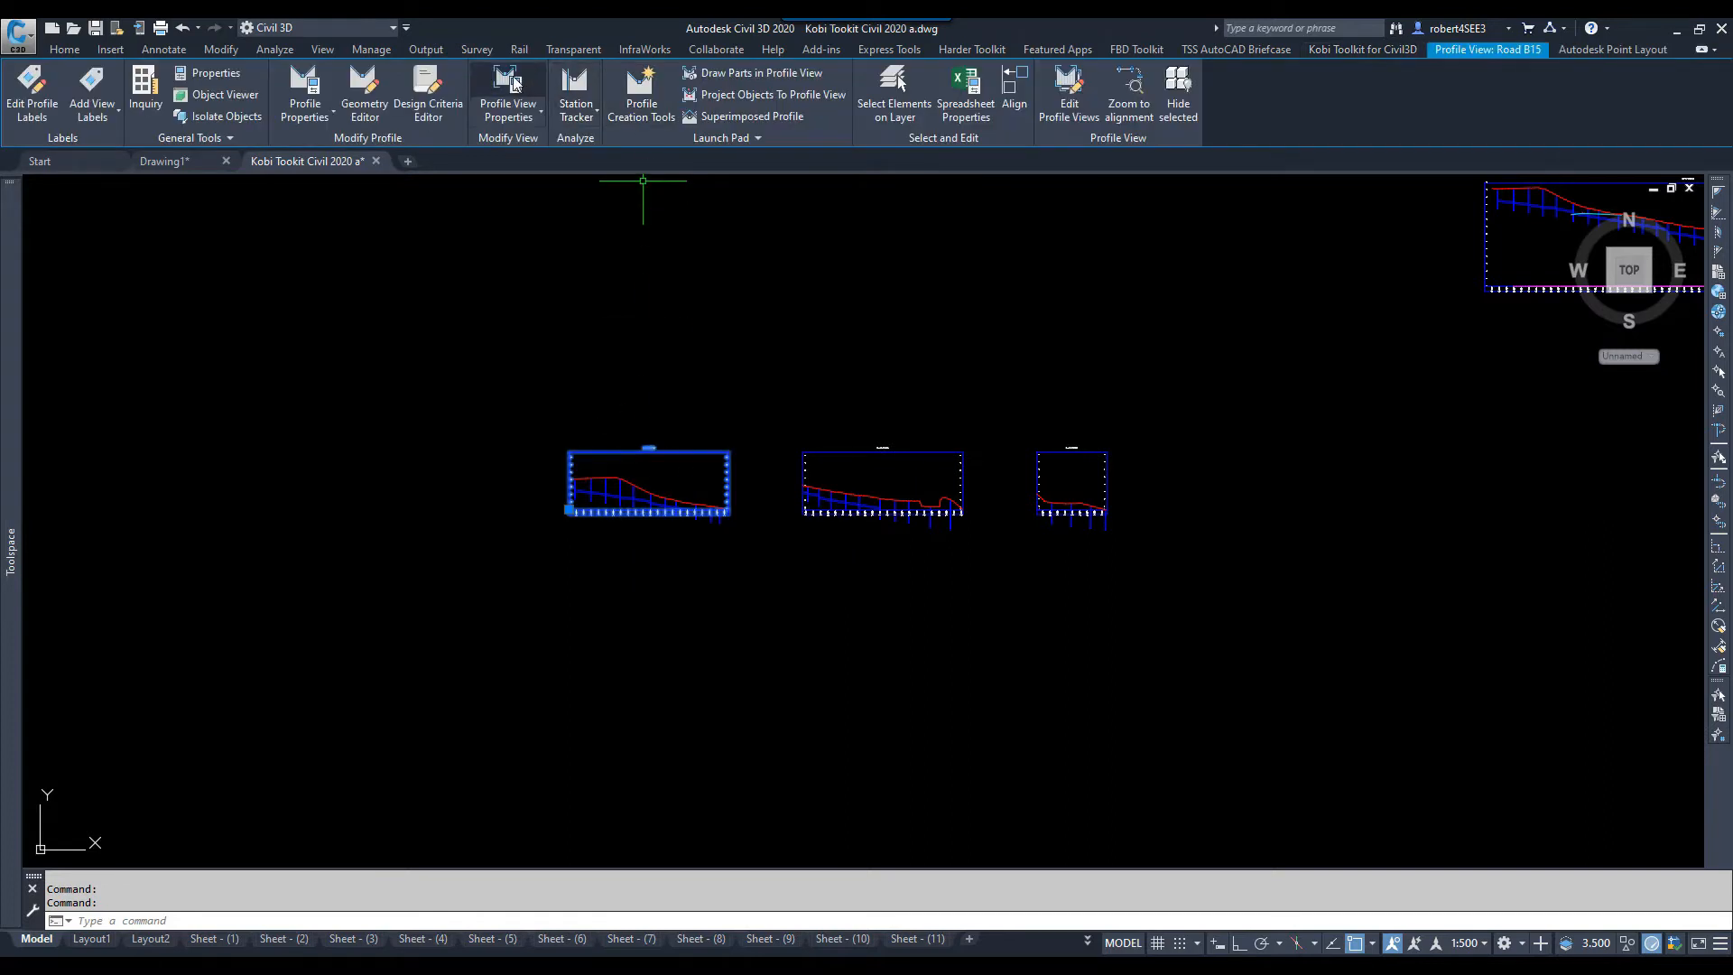
Step: In Road B15's profile view properties, turn off split view and set user-specified minimum elevation 40
left_click(507, 85)
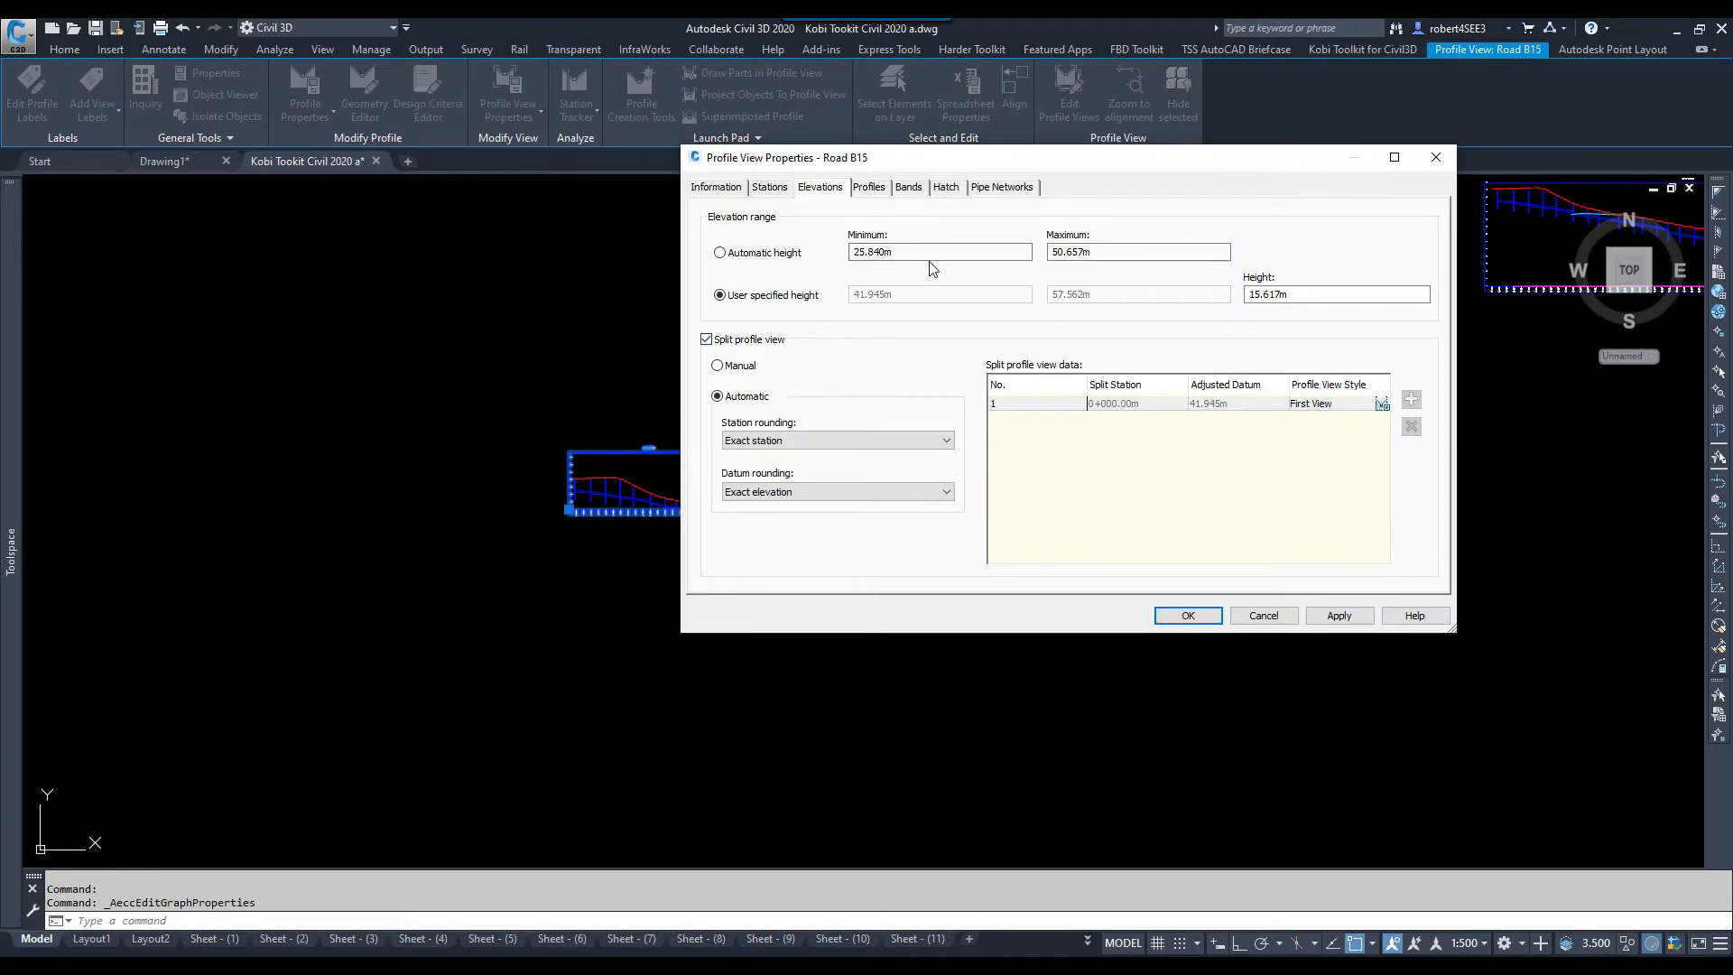
left_click(706, 339)
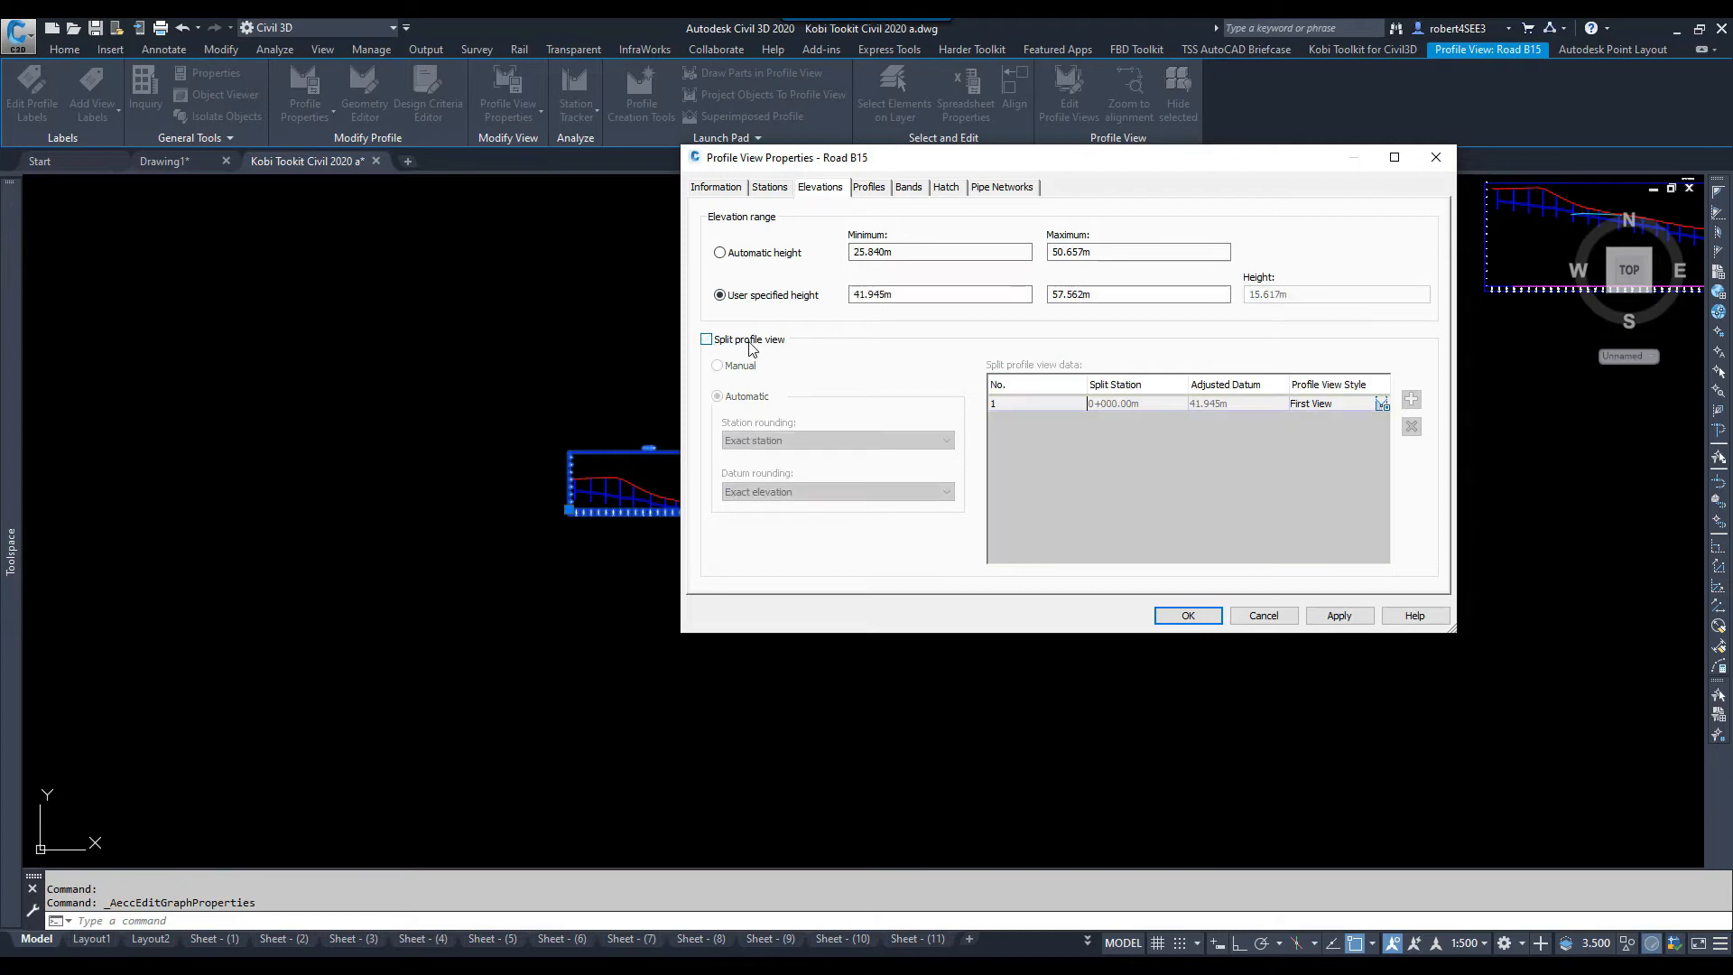
left_click(720, 253)
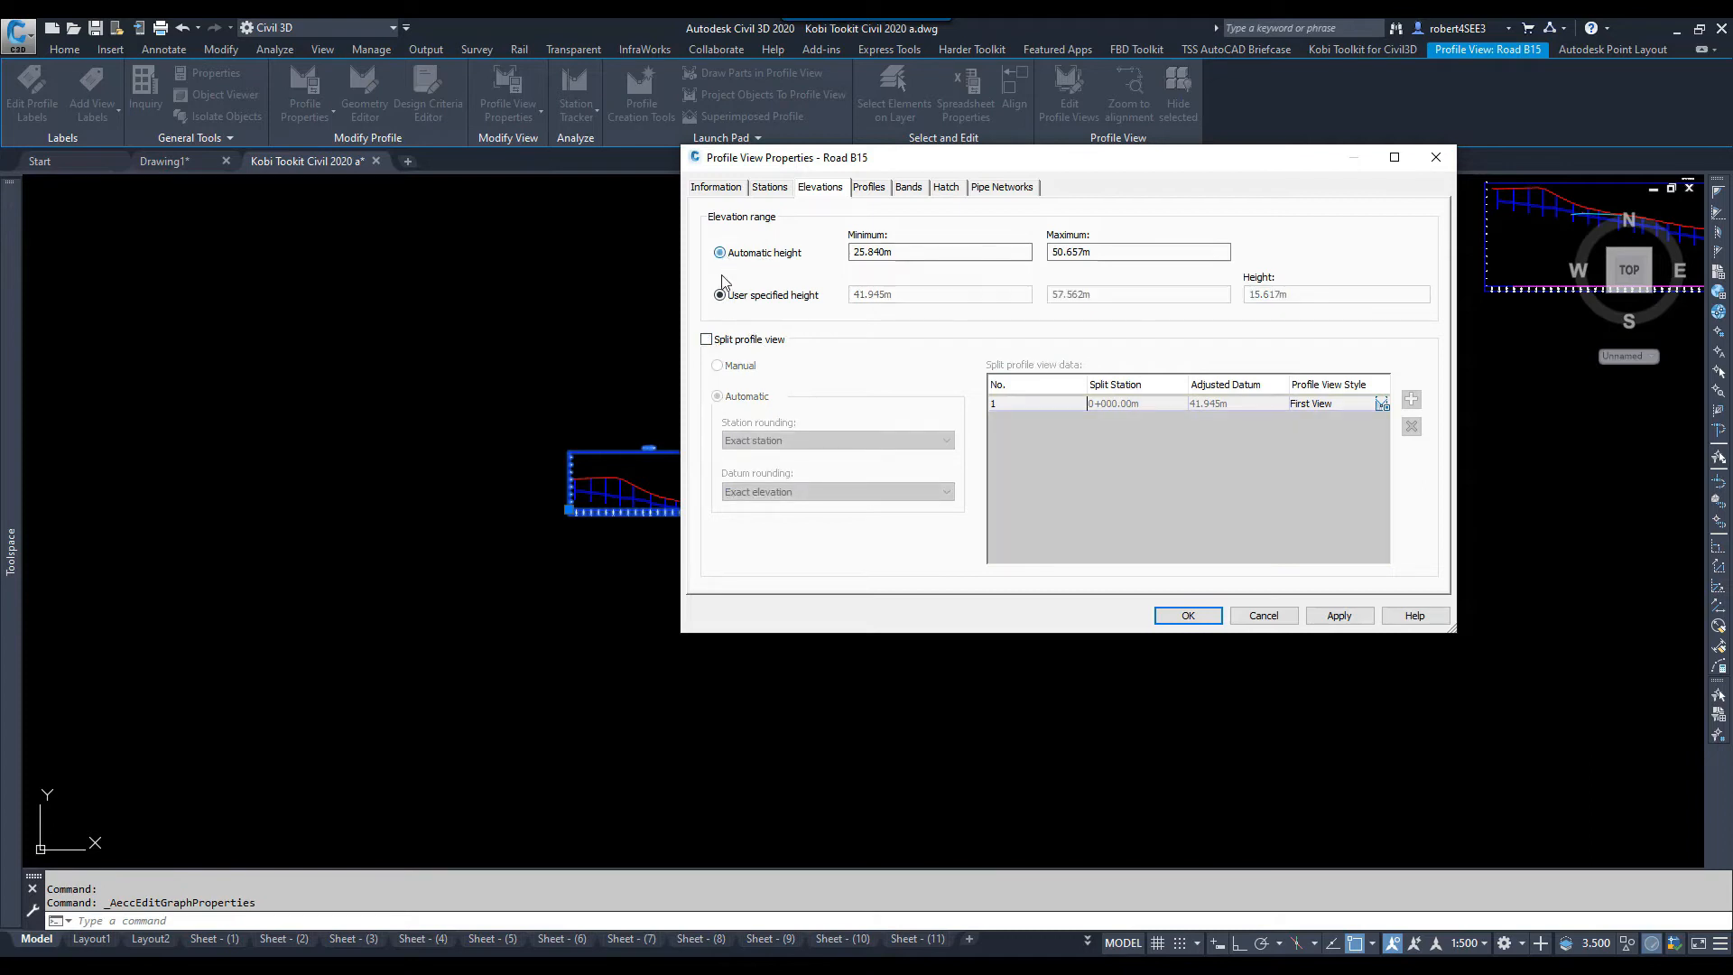
left_click(718, 294)
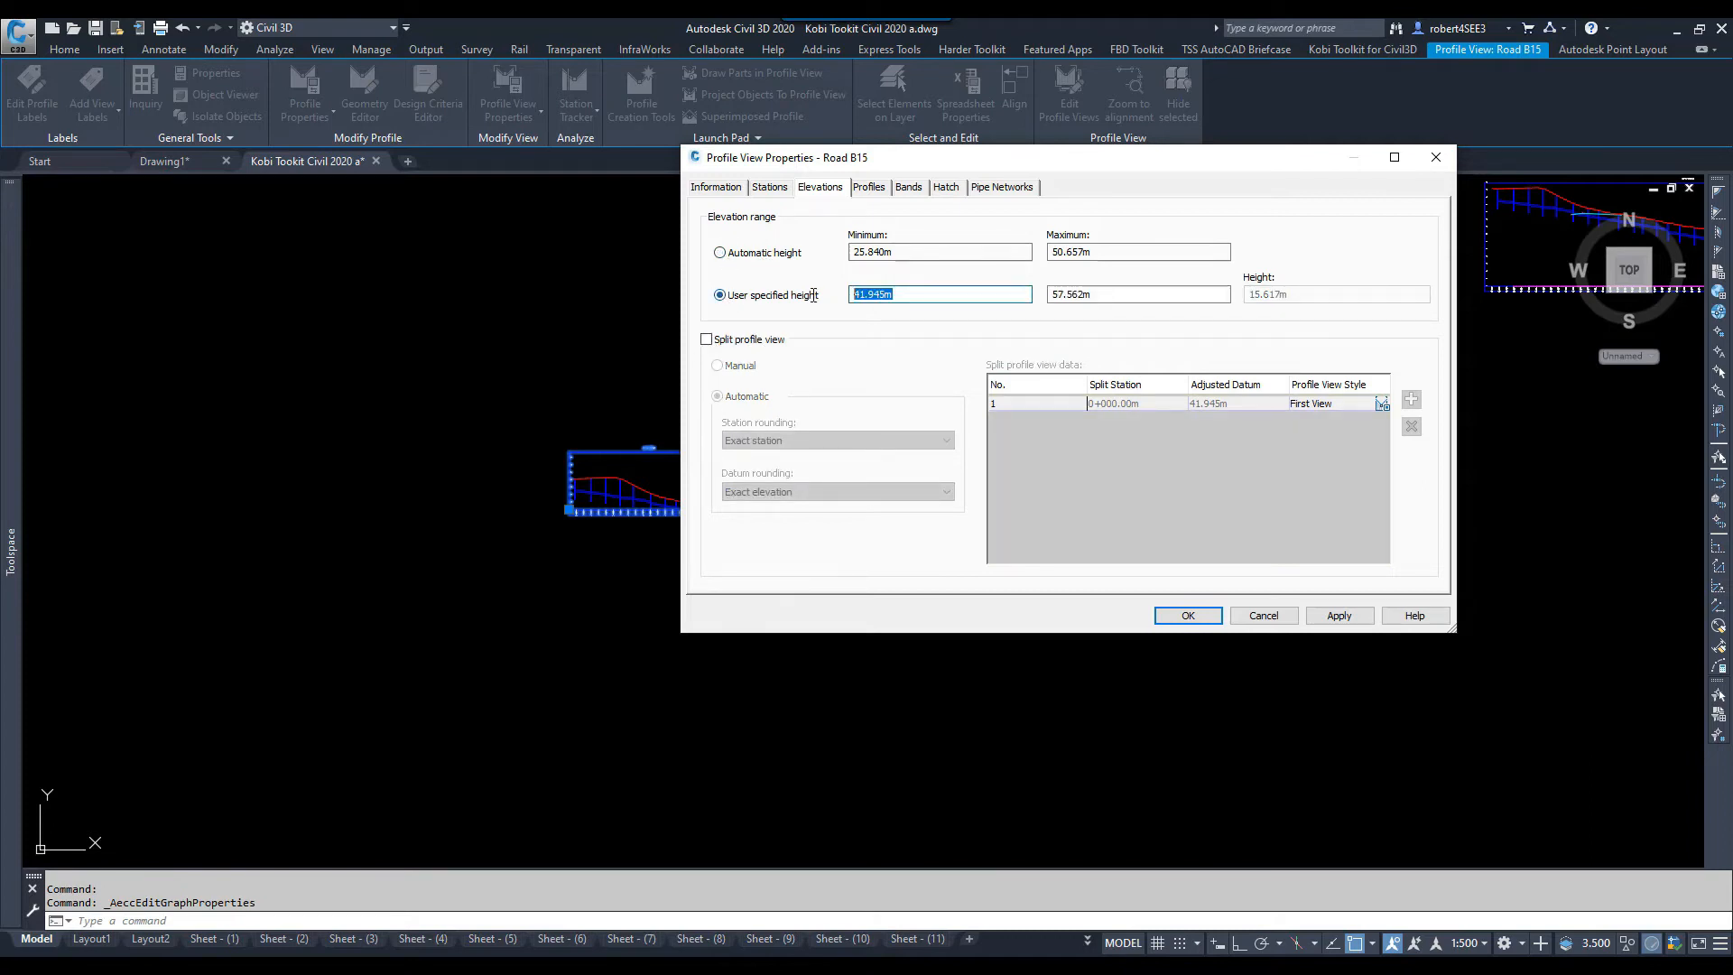
type("40")
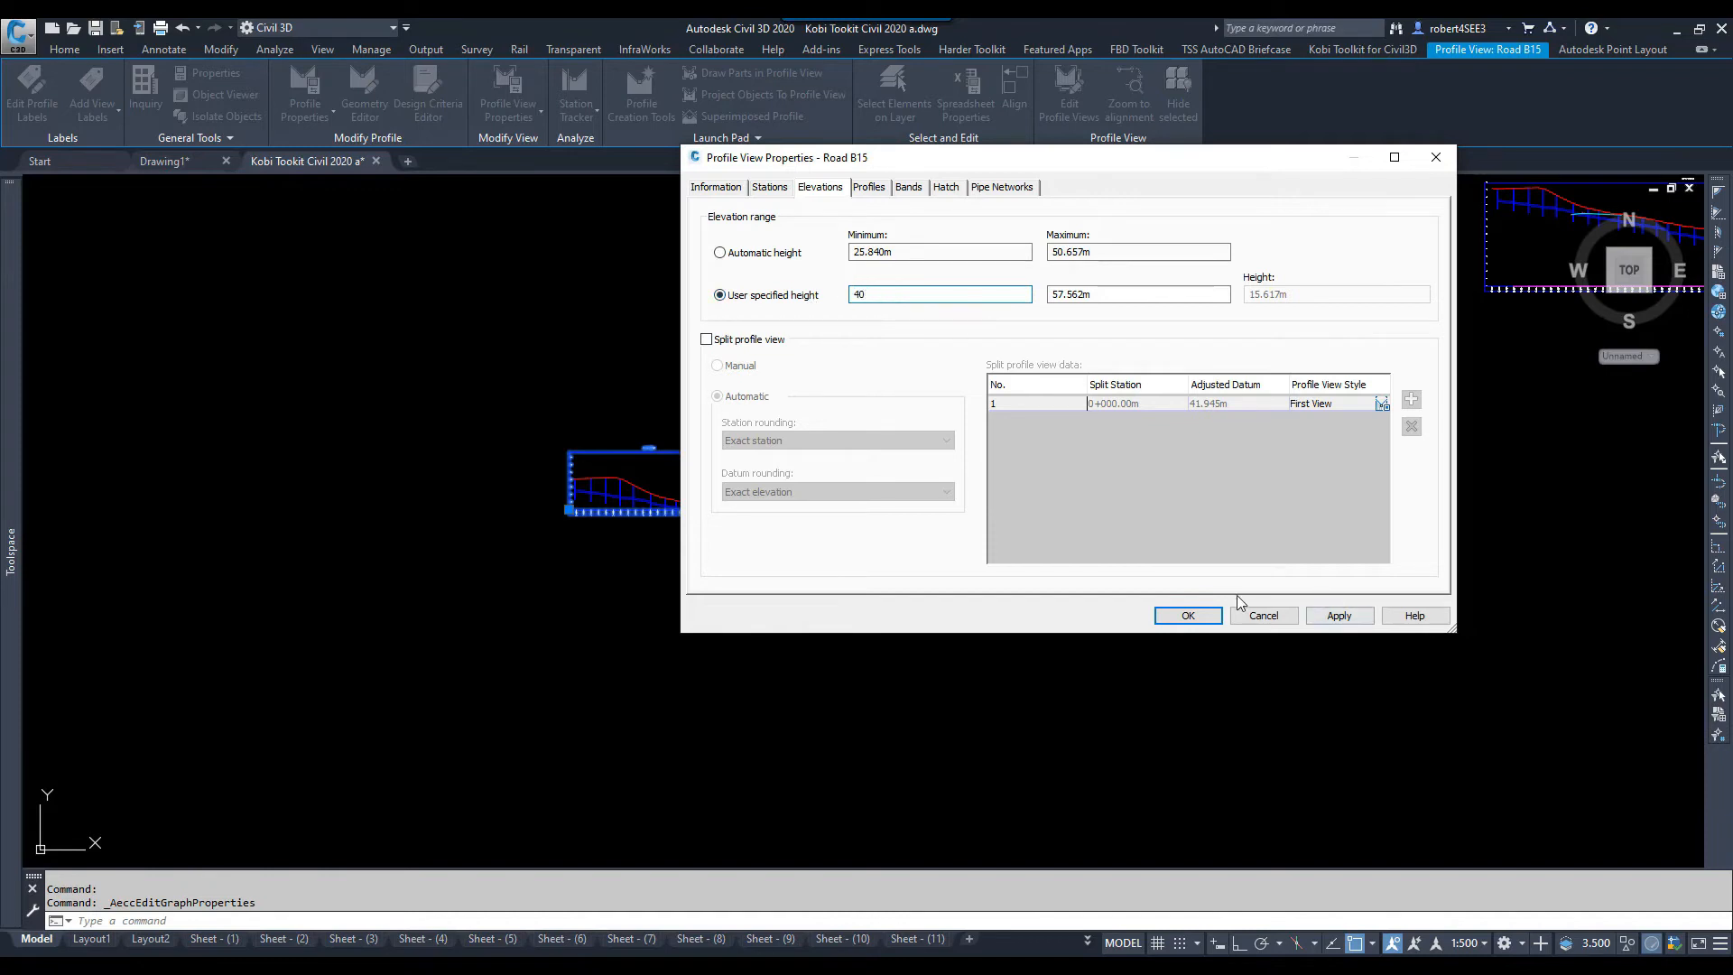
left_click(1188, 616)
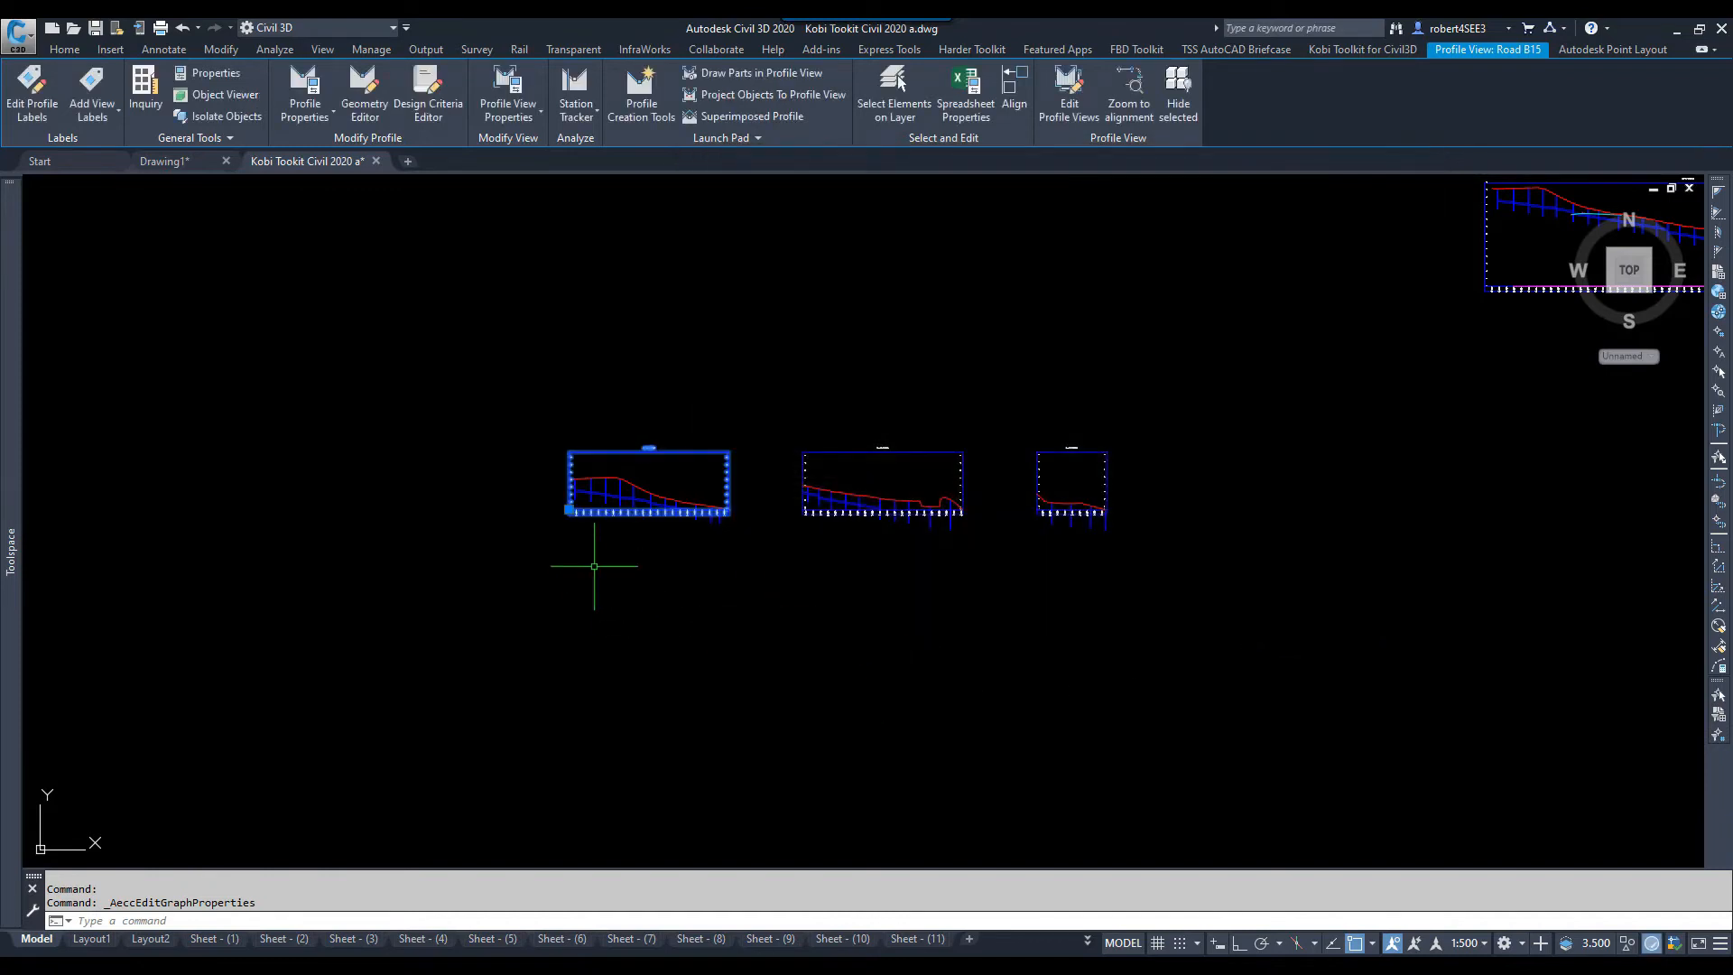
mouse_move(731, 550)
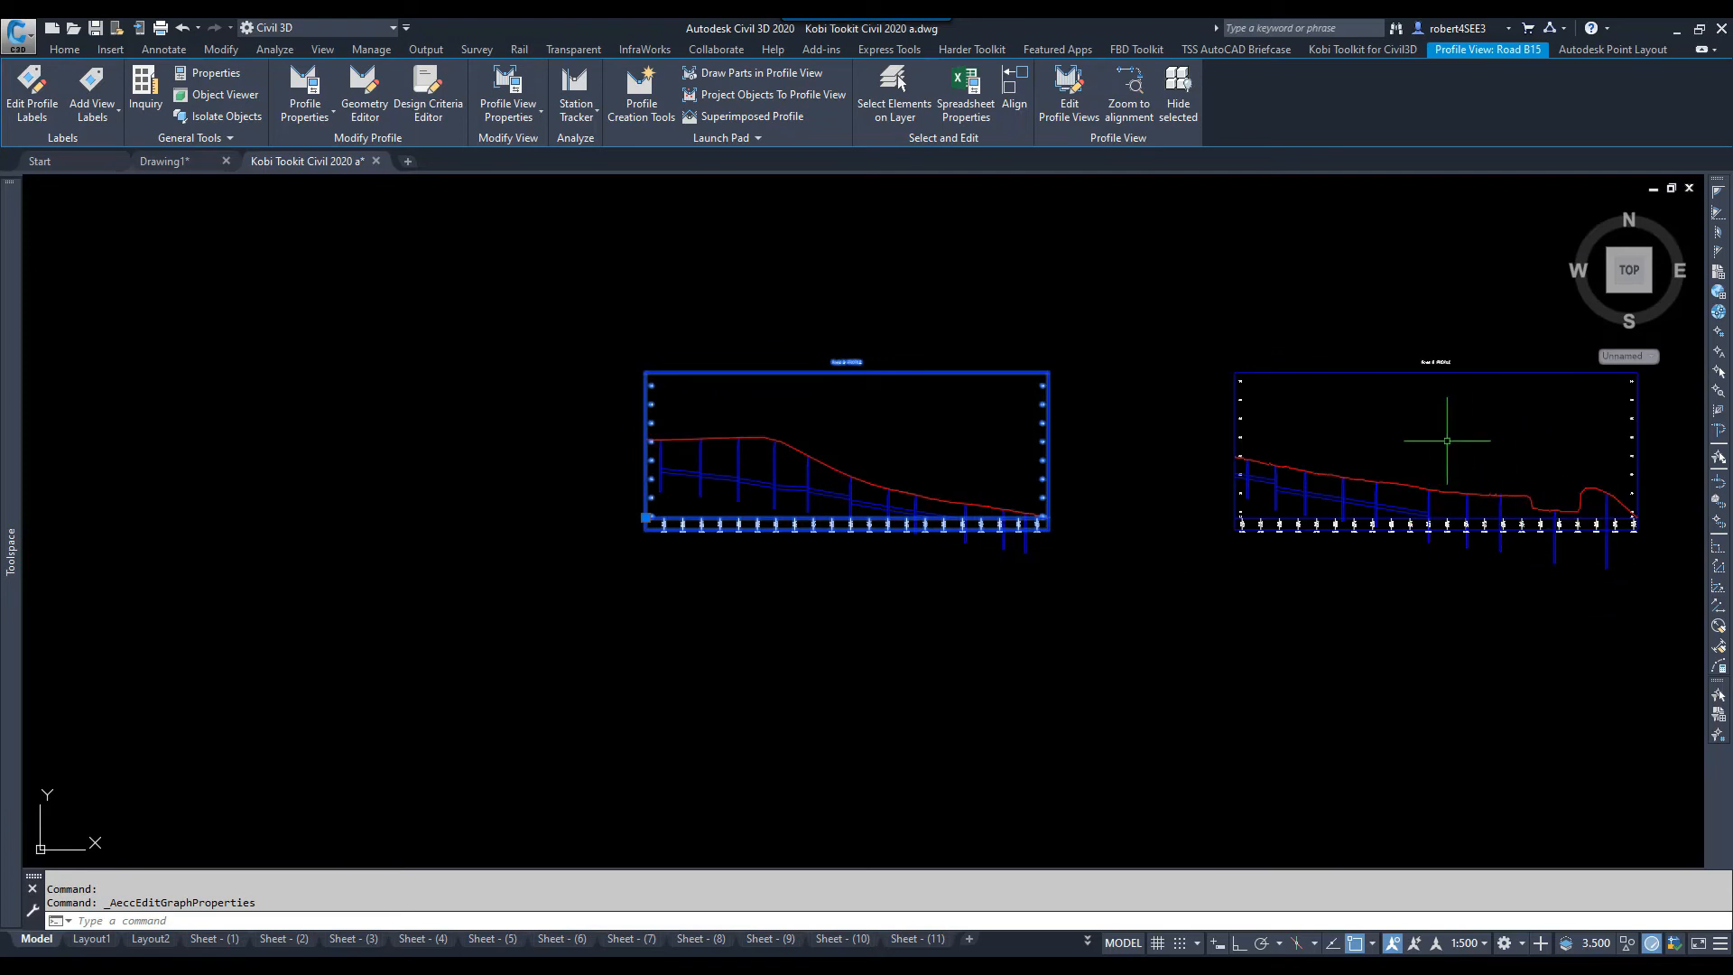
mouse_move(1052, 516)
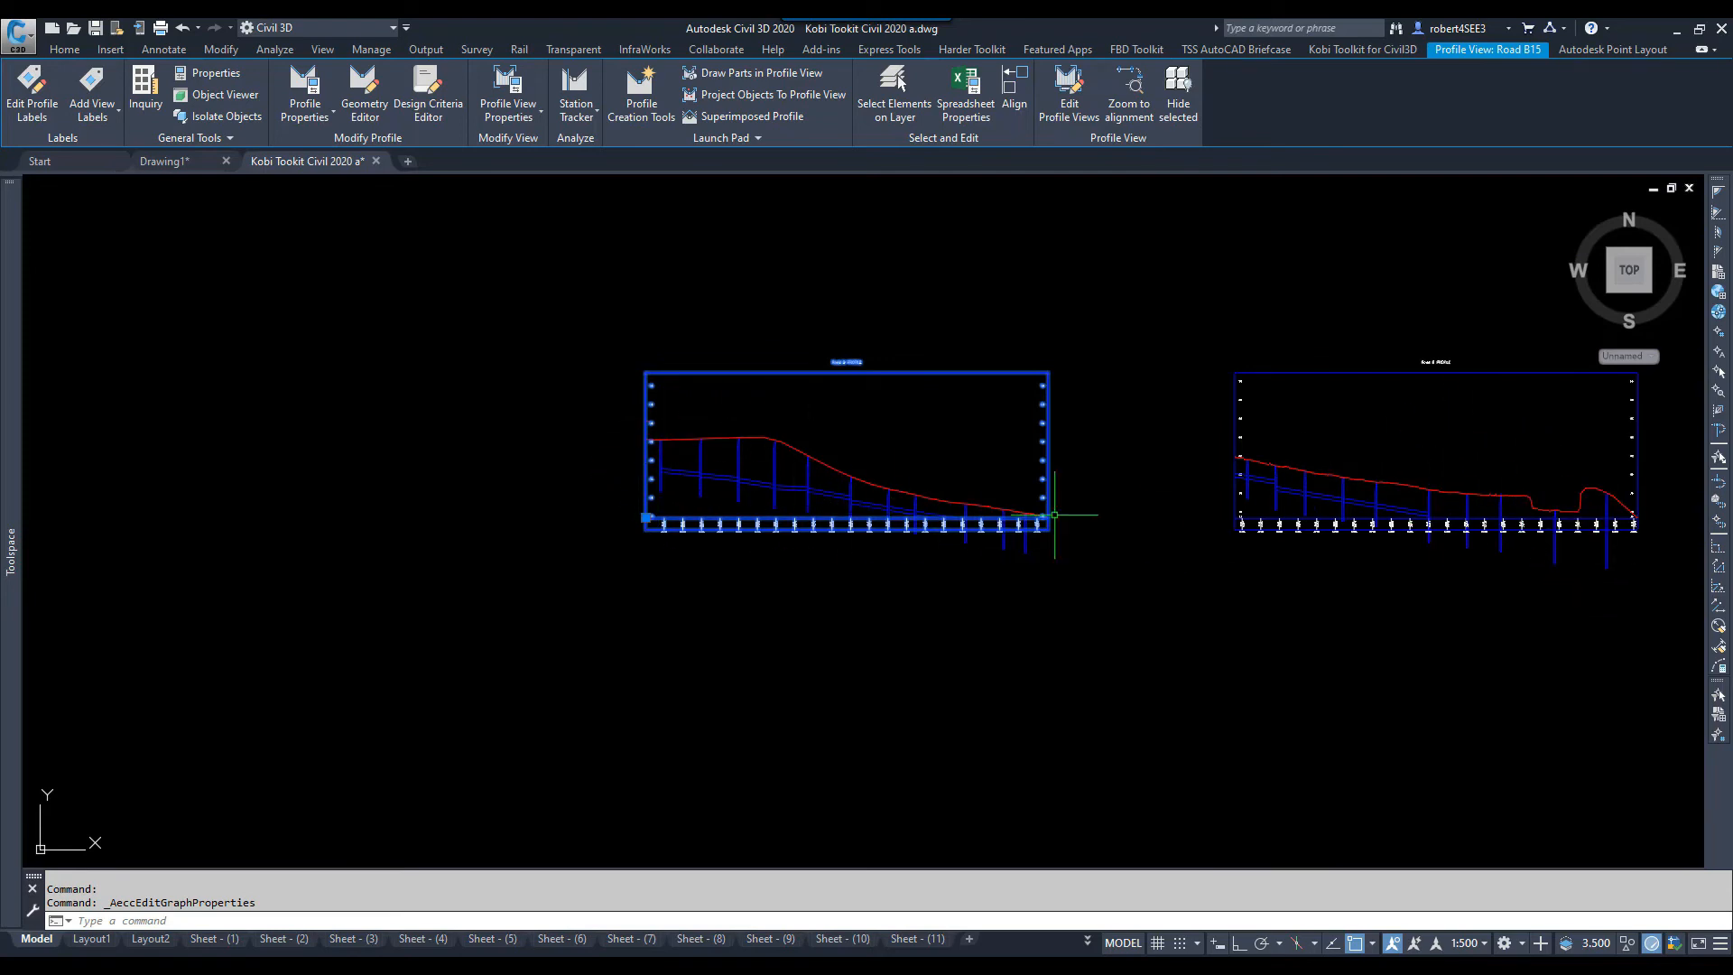
mouse_move(649, 444)
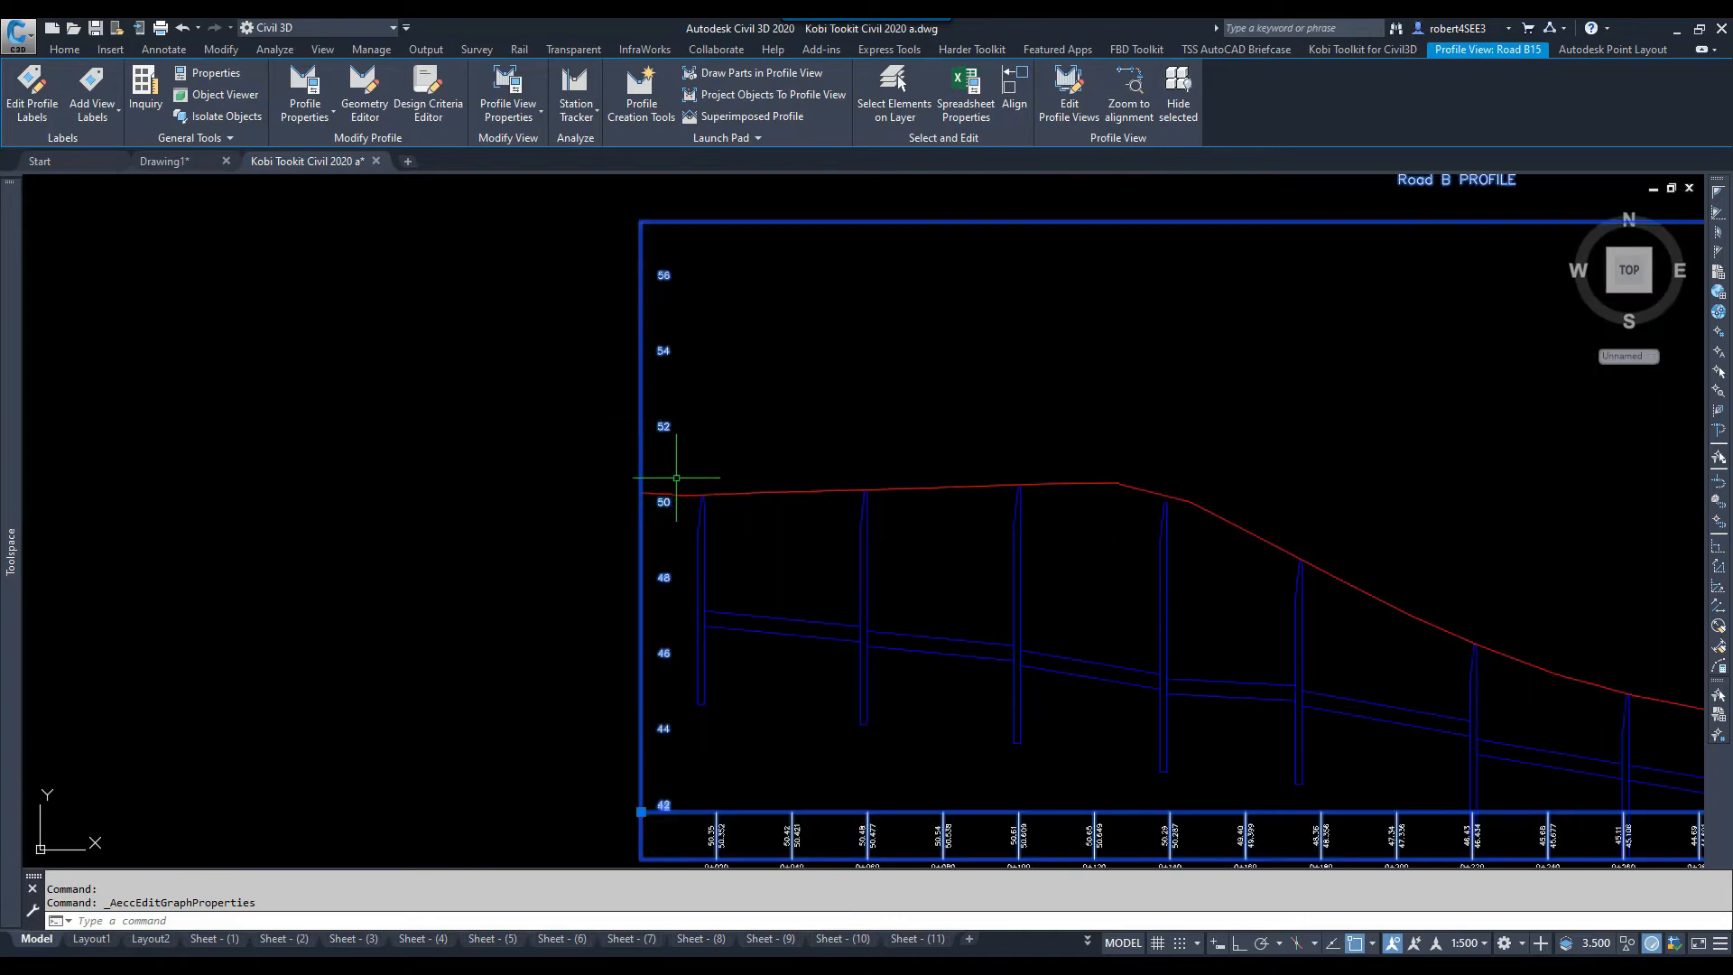
mouse_move(679, 370)
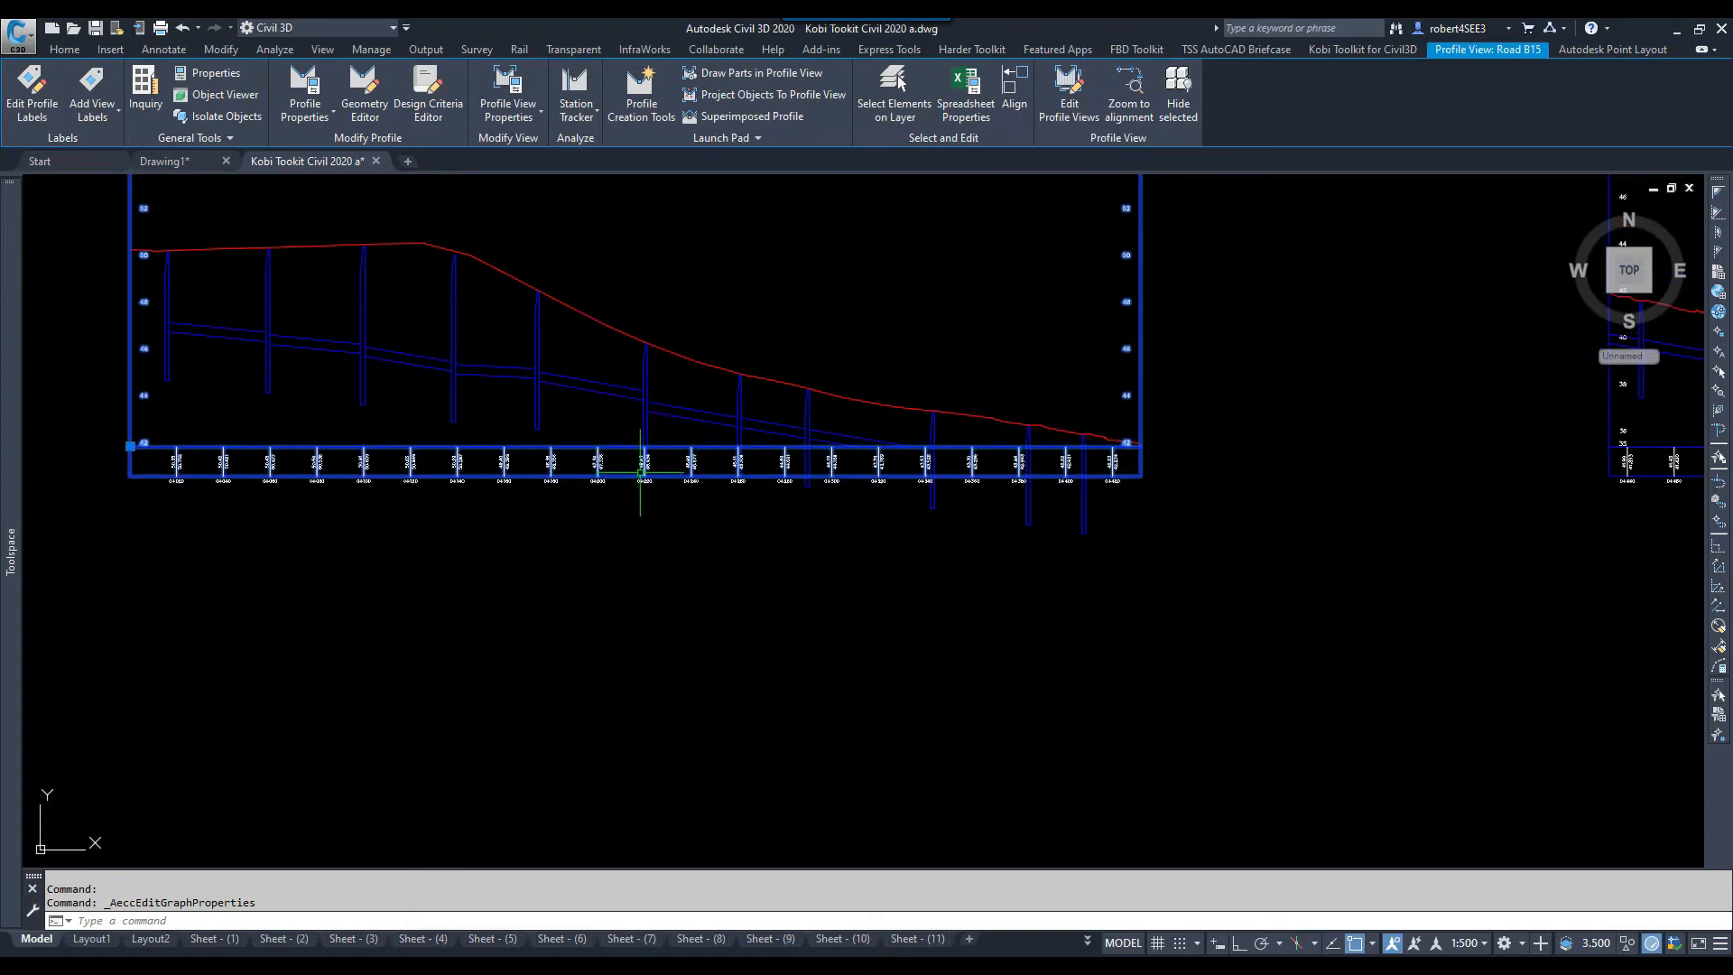
mouse_move(218, 373)
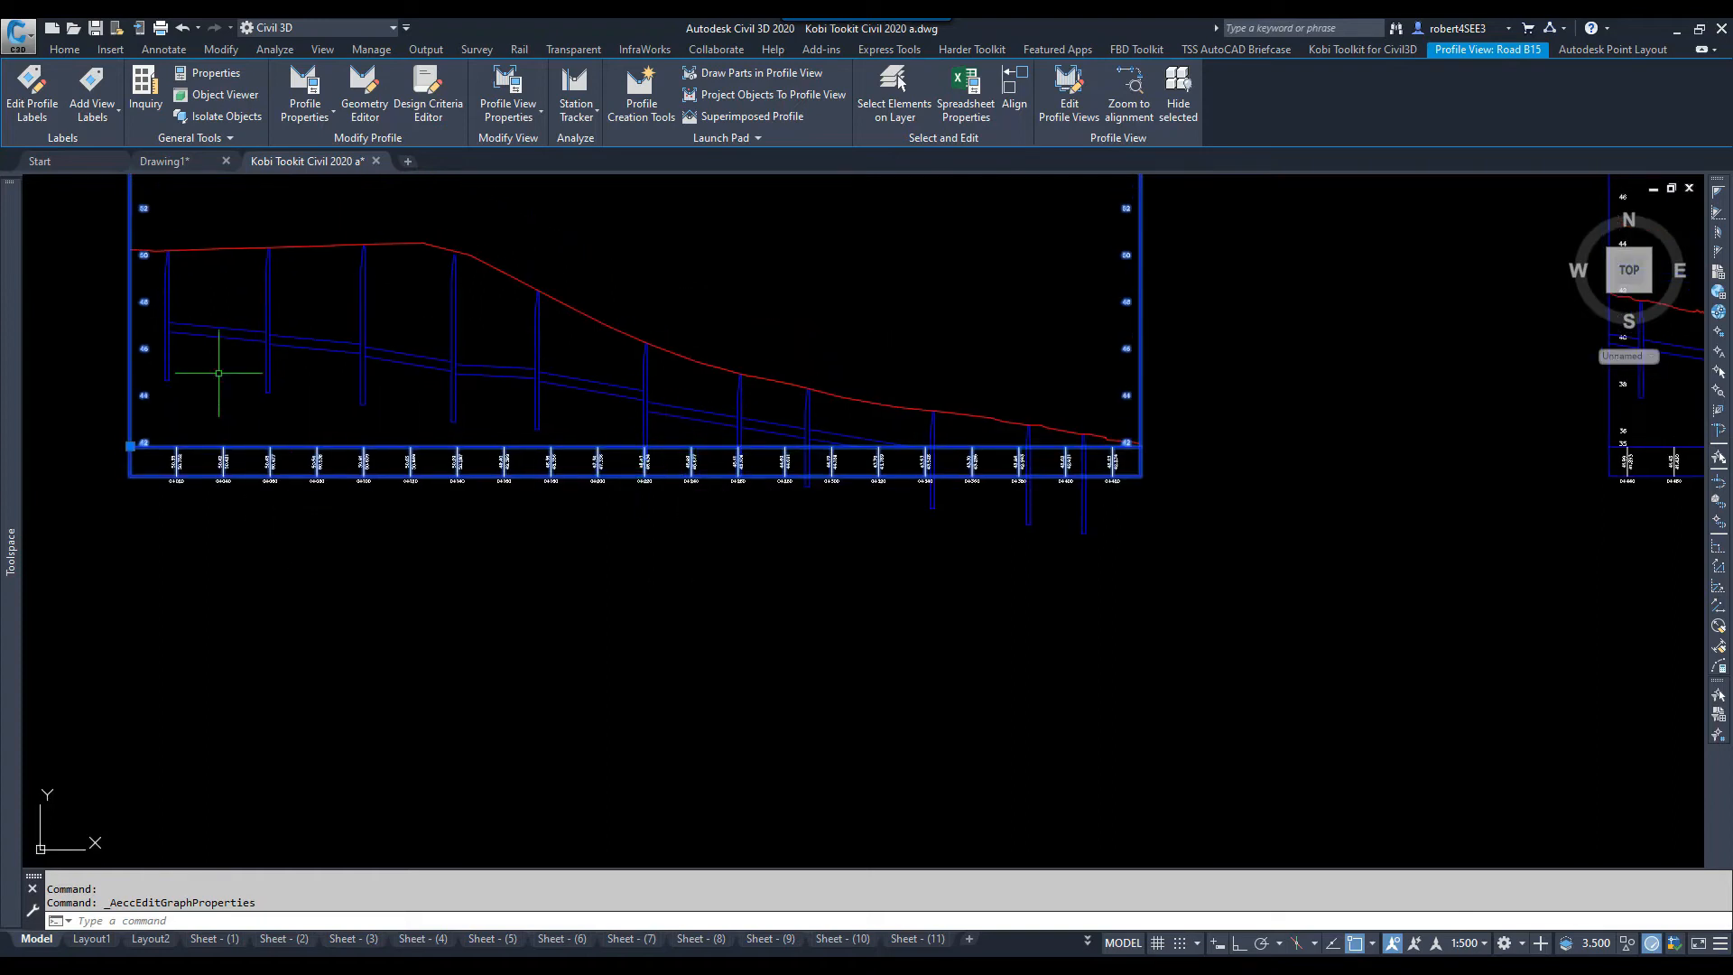
mouse_move(444, 268)
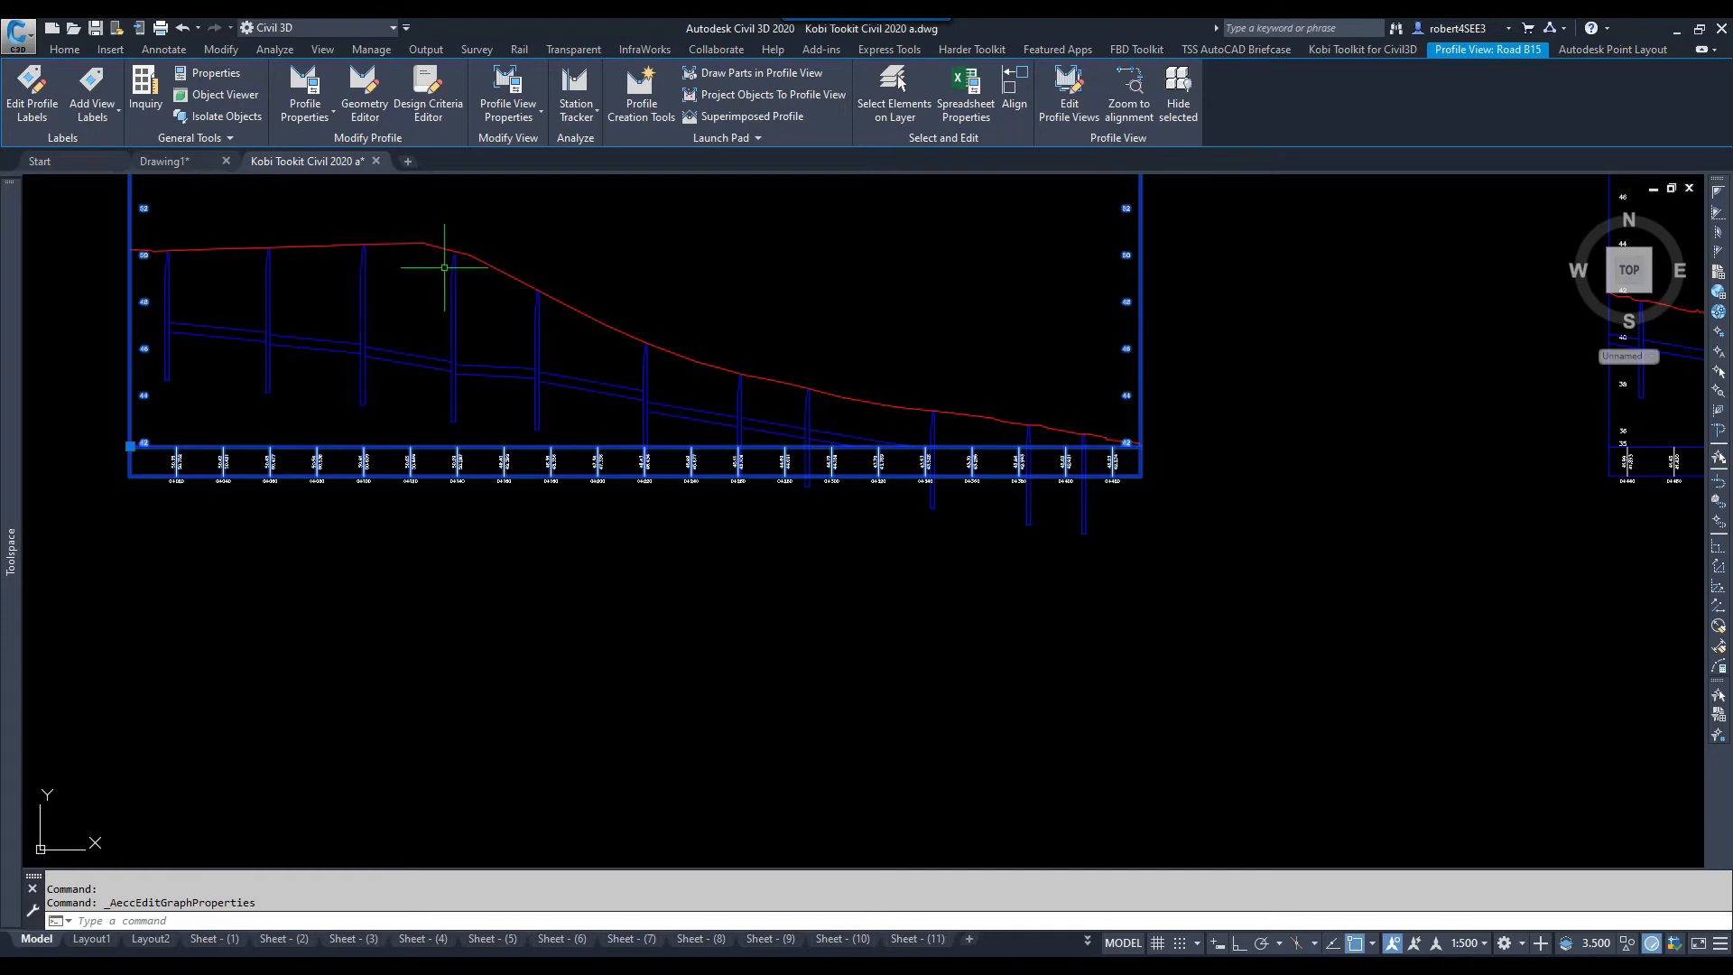
mouse_move(195, 468)
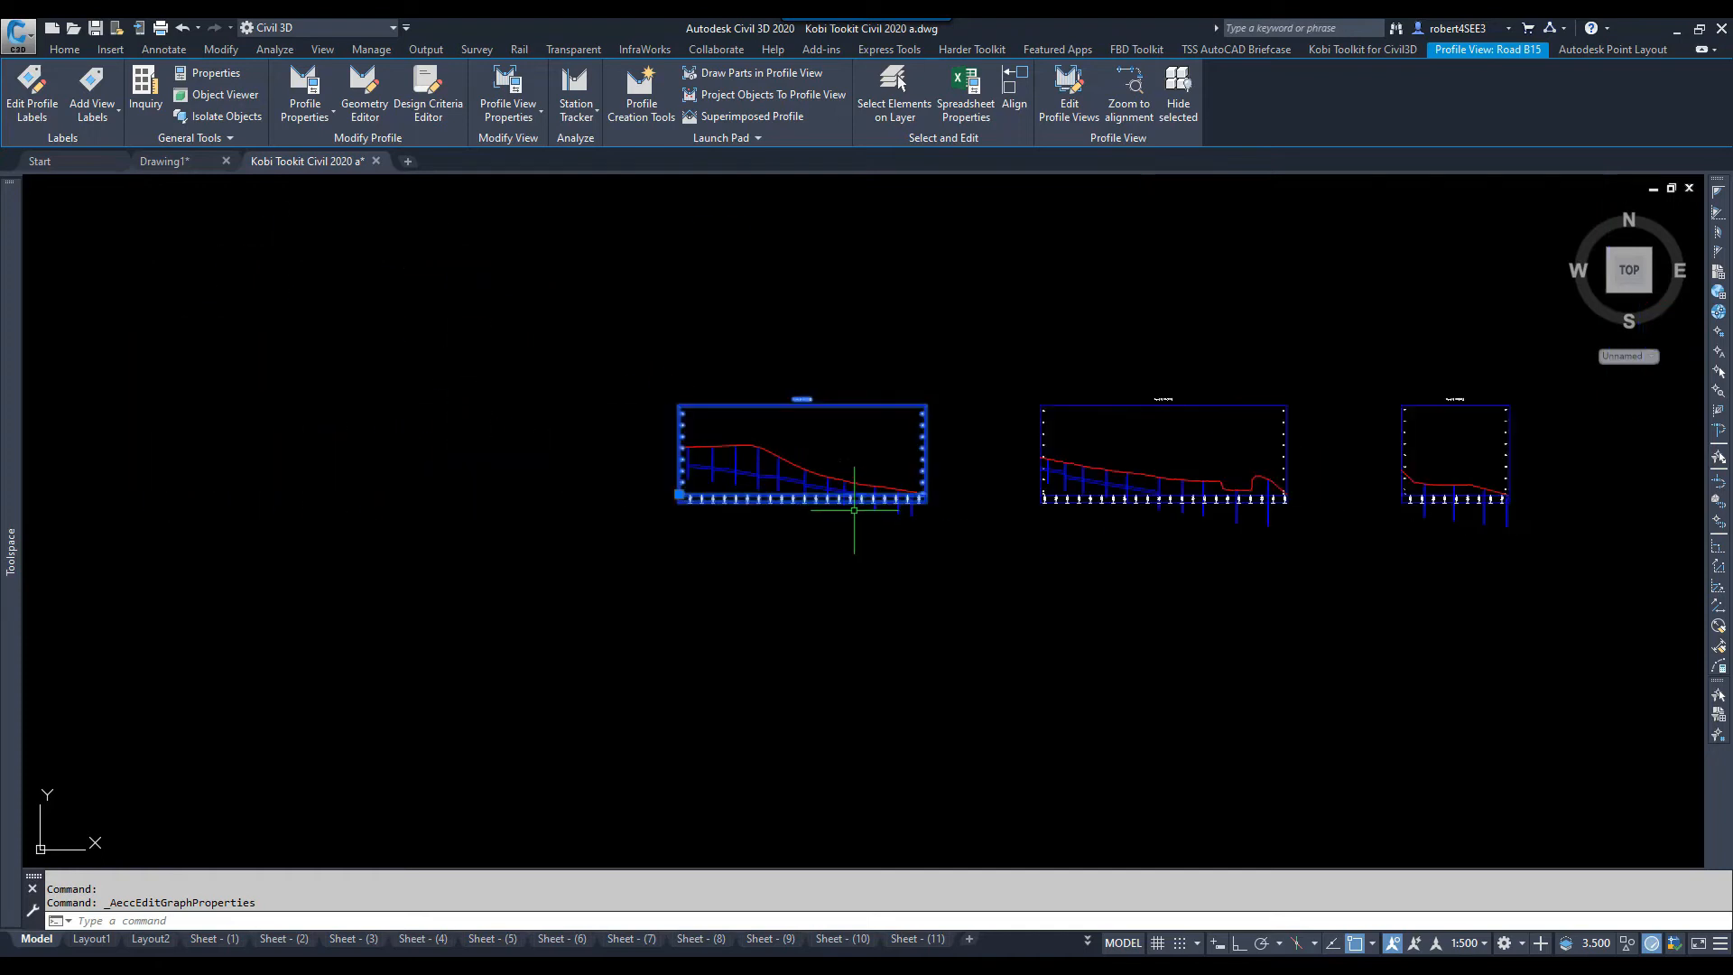
mouse_move(1285, 520)
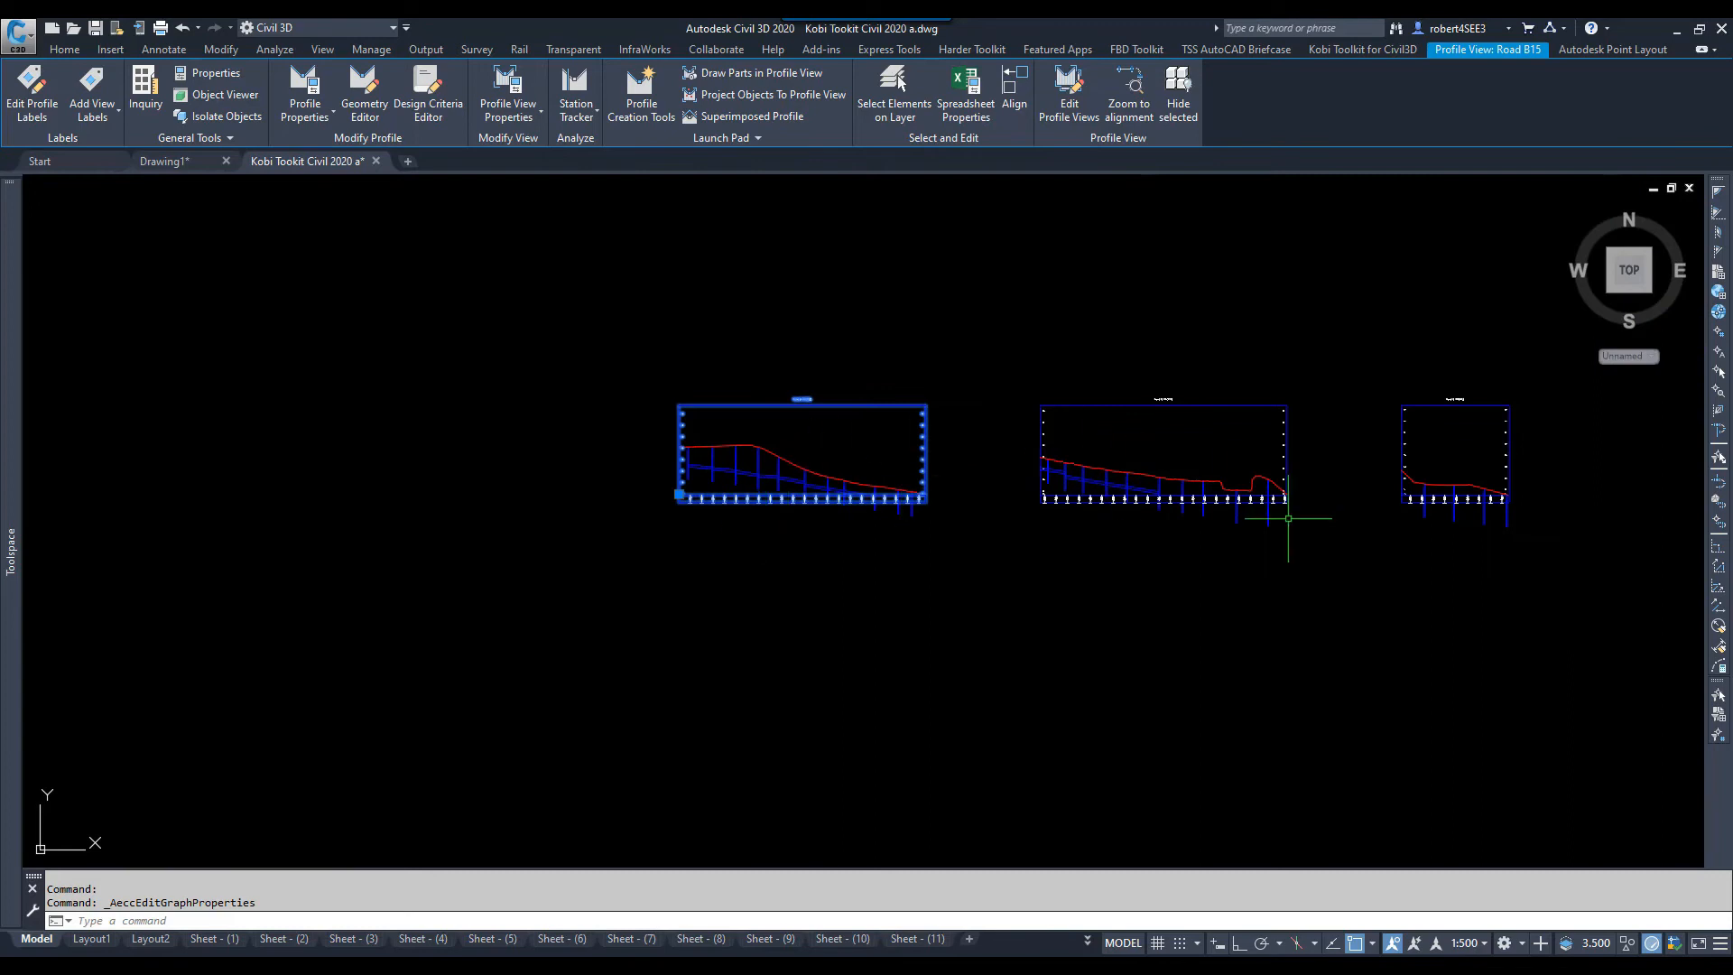
Step: Launch Edit Profile Views from the Kobi Toolkit for Civil3D ribbon
left_click(1361, 48)
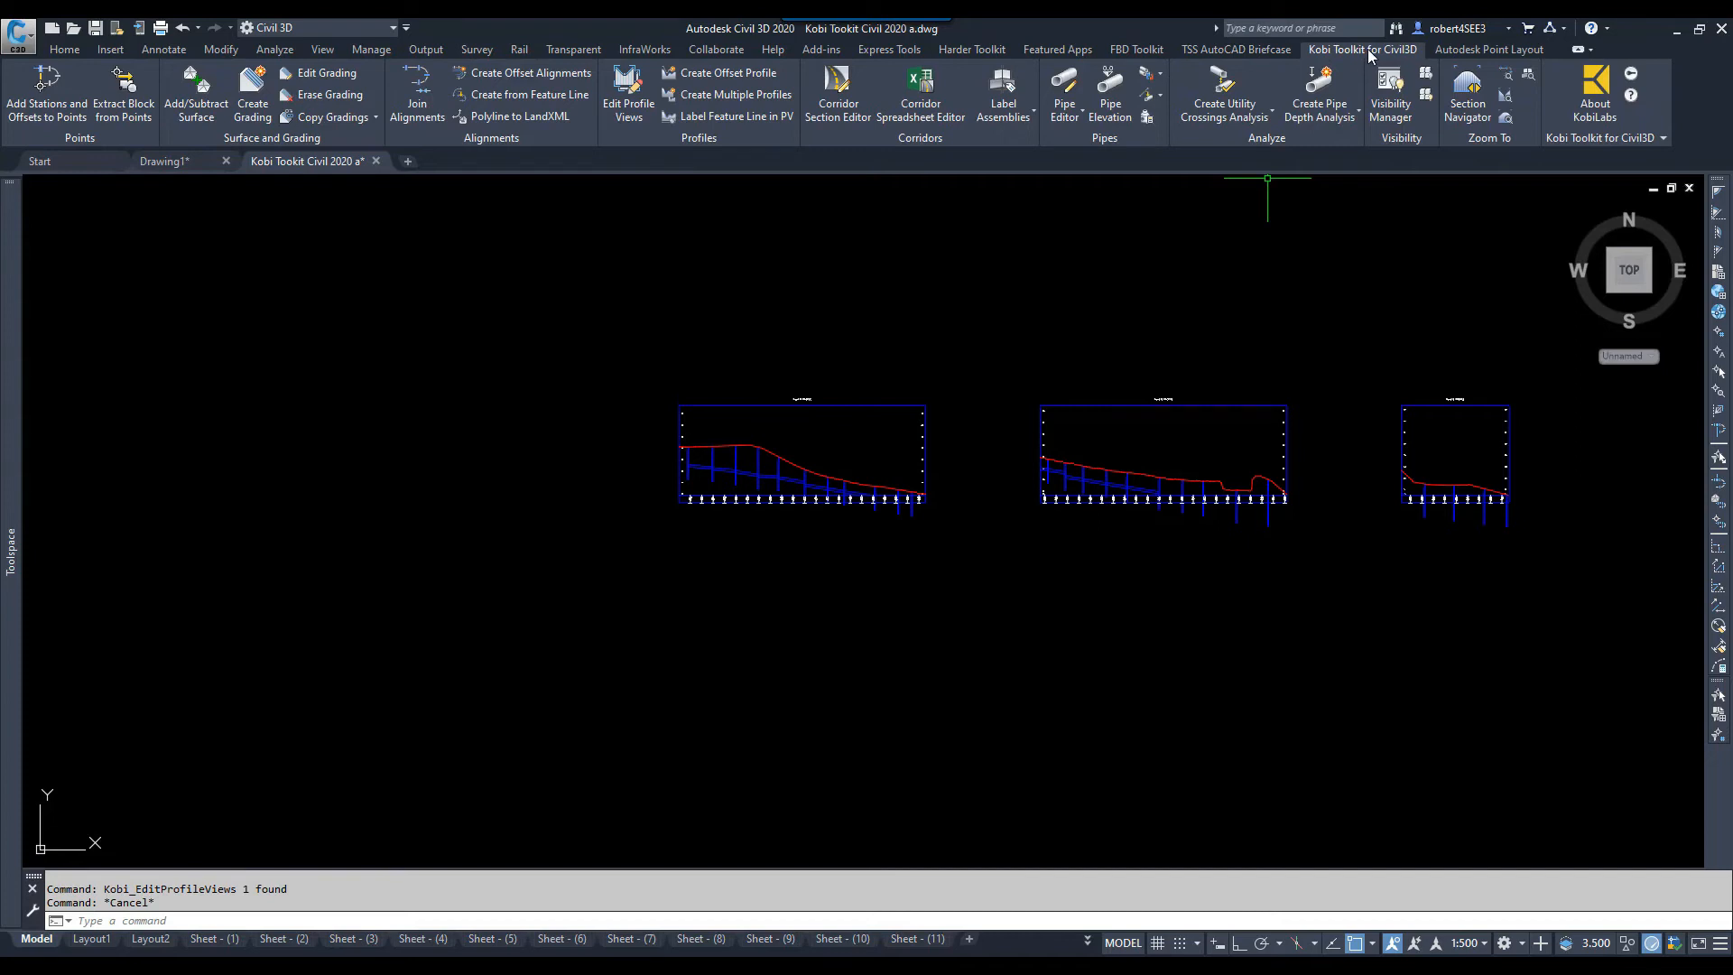
mouse_move(712, 171)
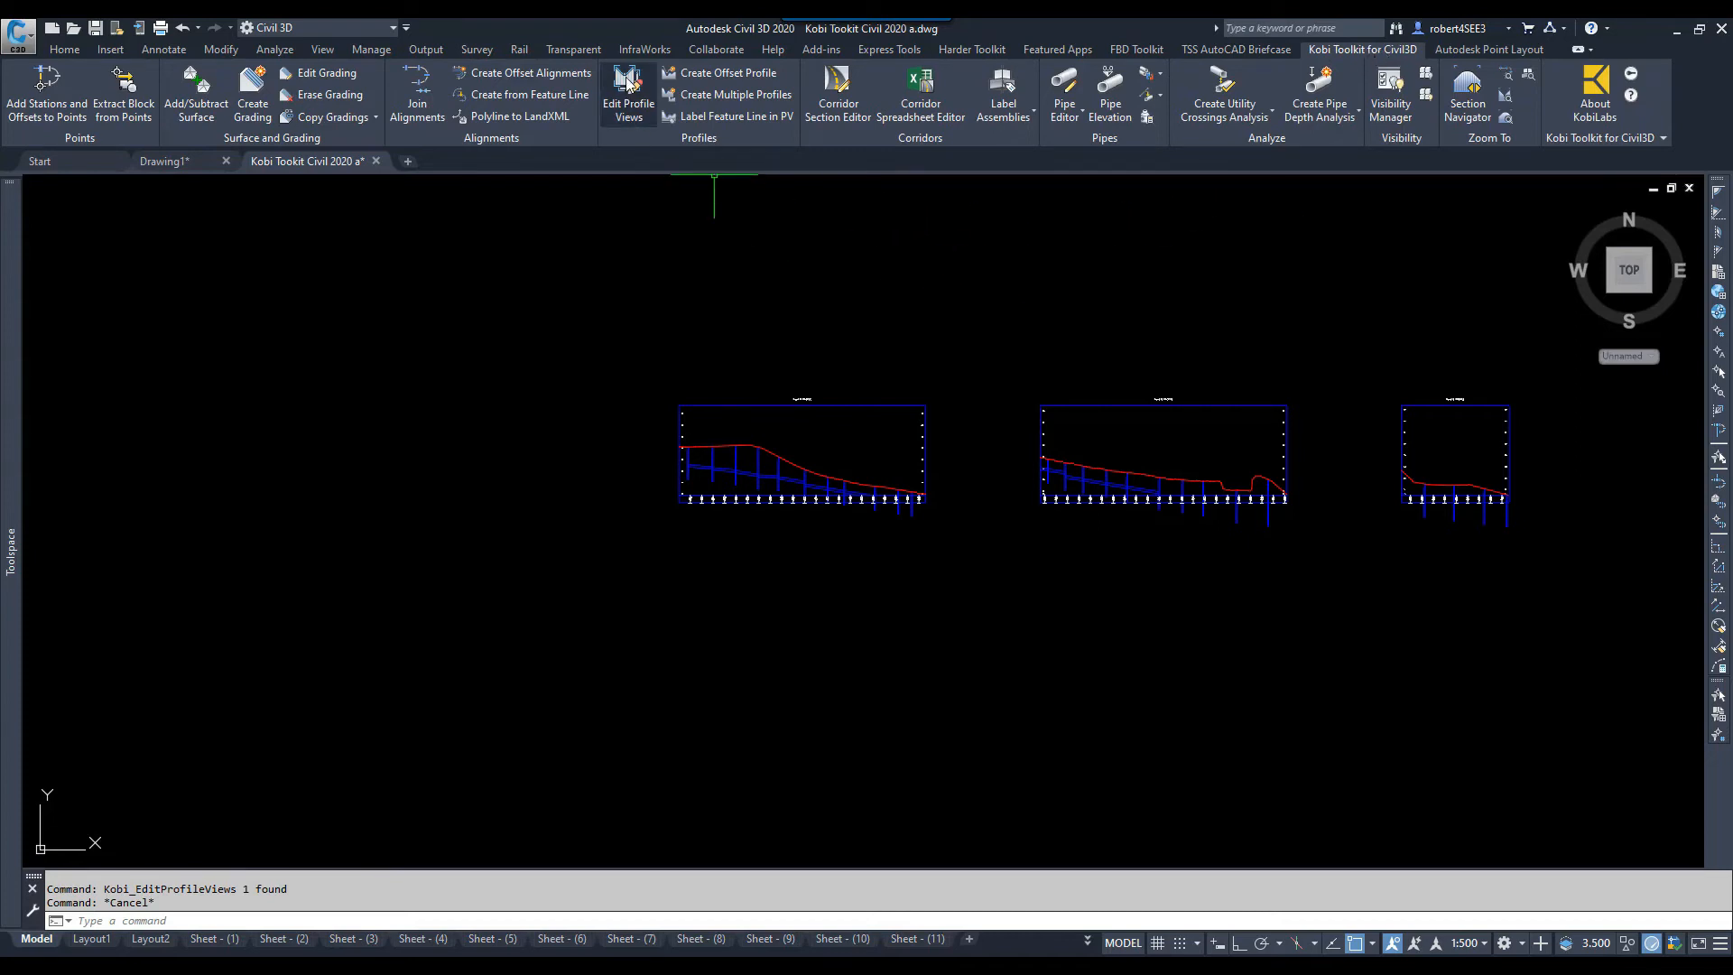
left_click(627, 86)
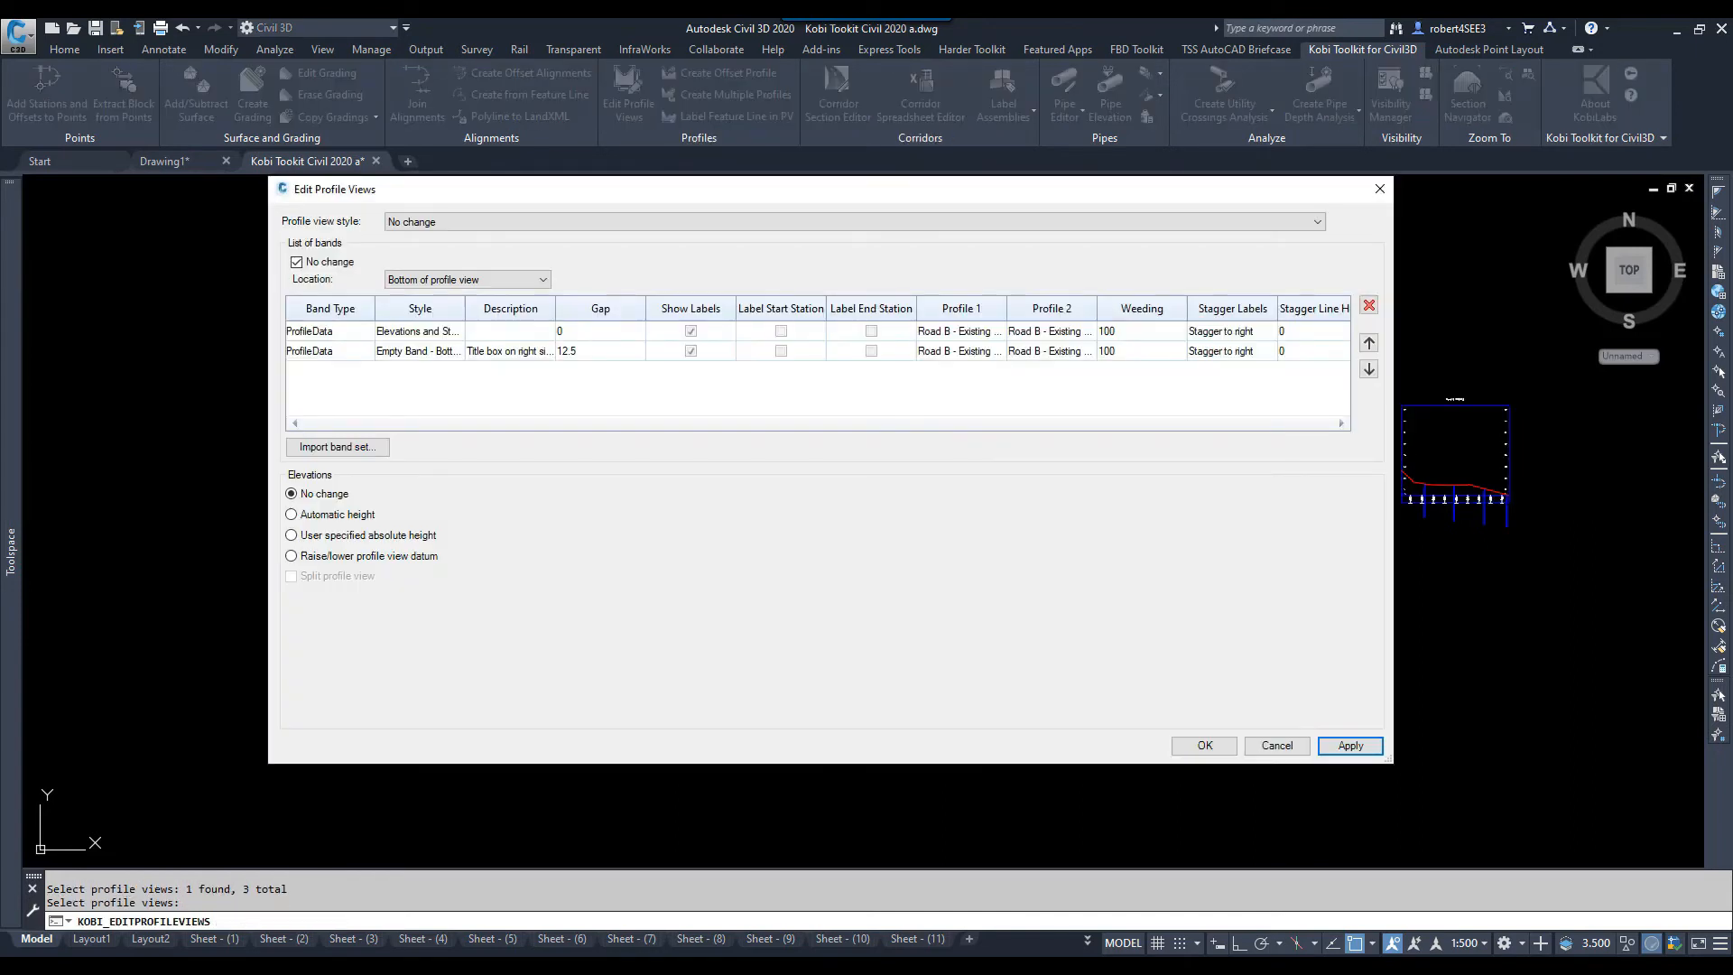
mouse_move(362, 225)
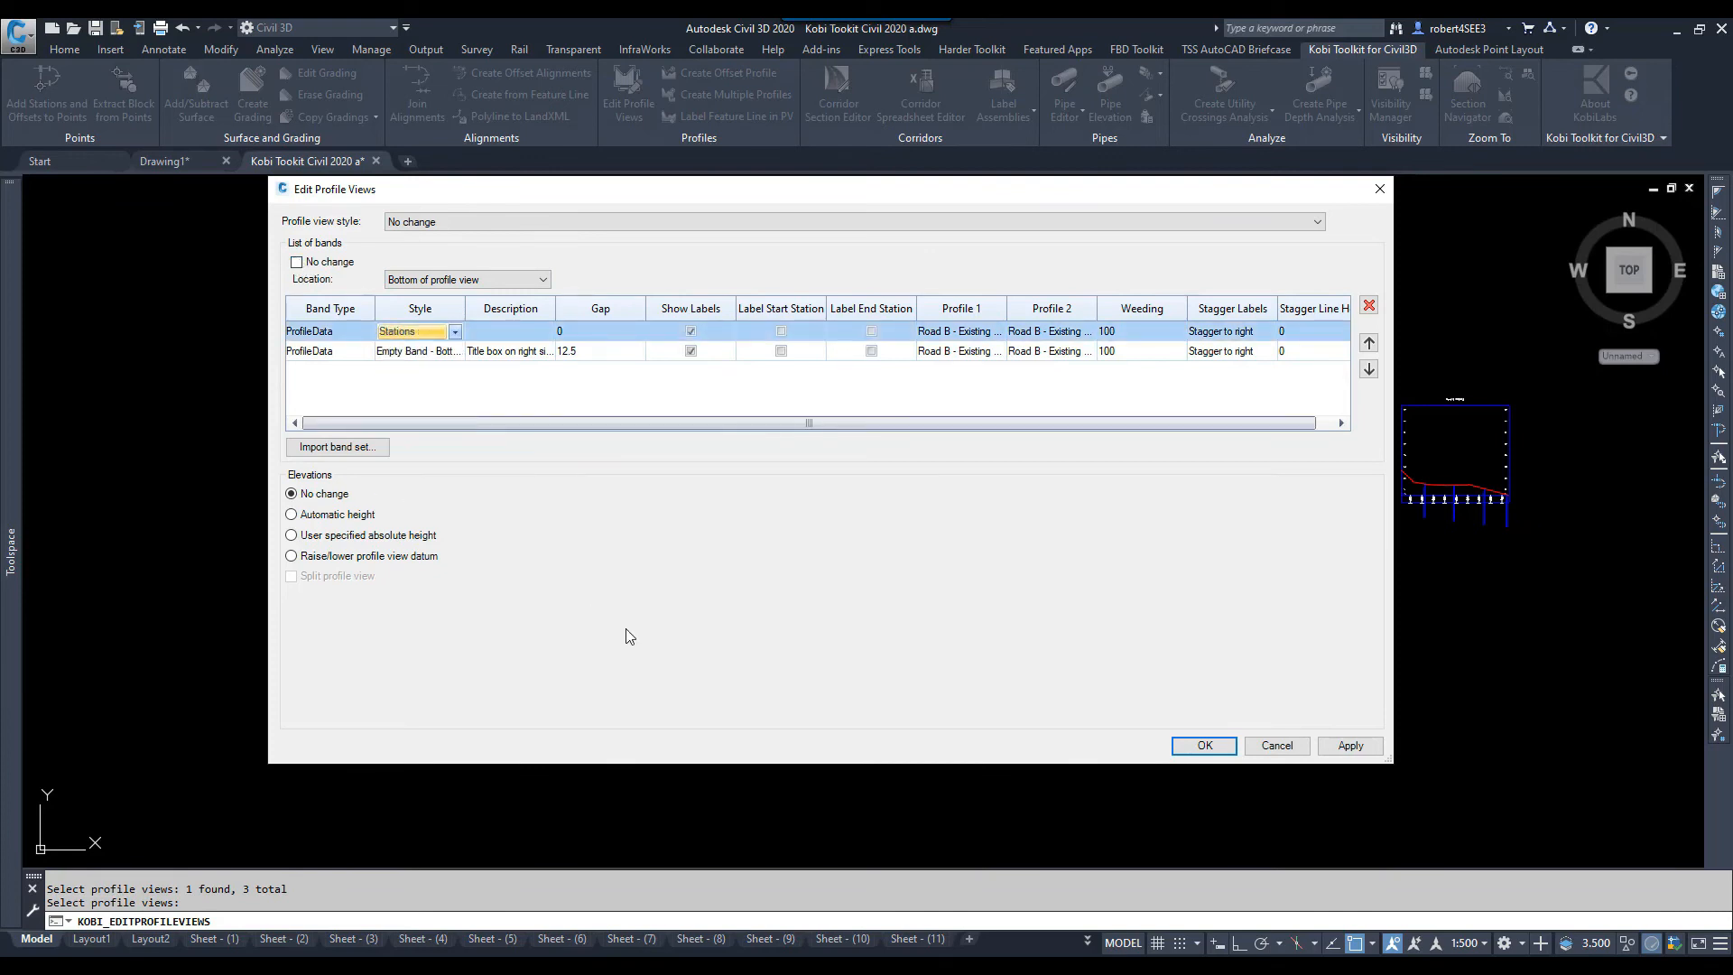
mouse_move(682, 597)
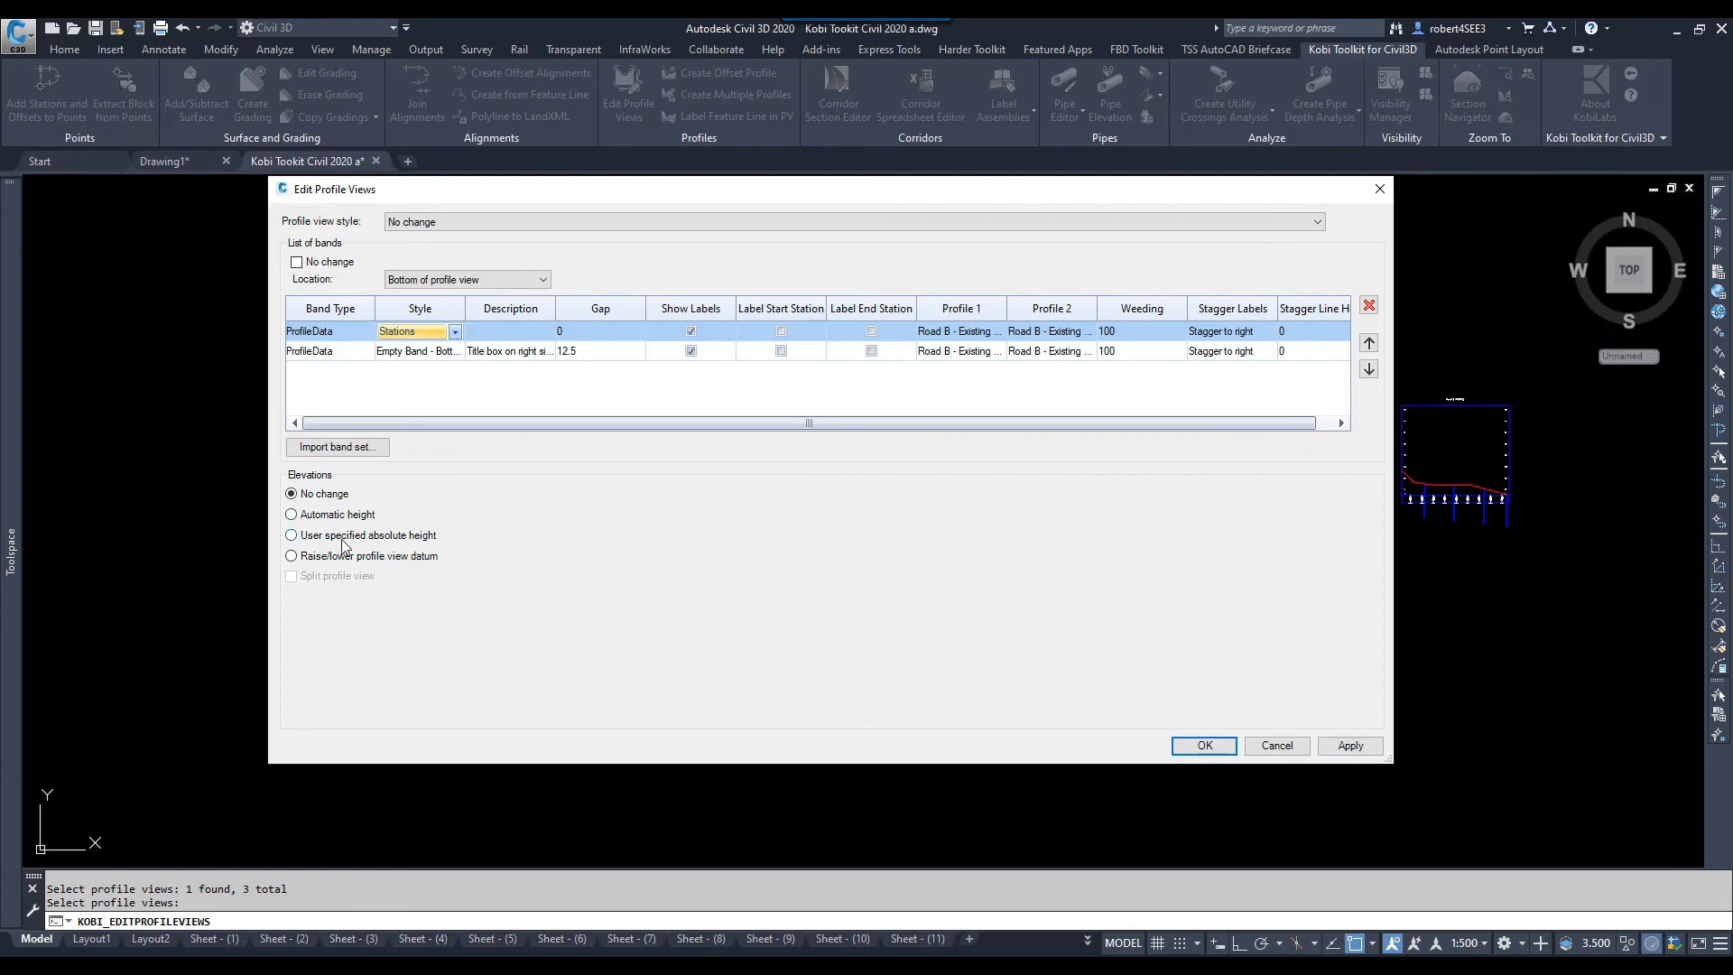
mouse_move(411, 539)
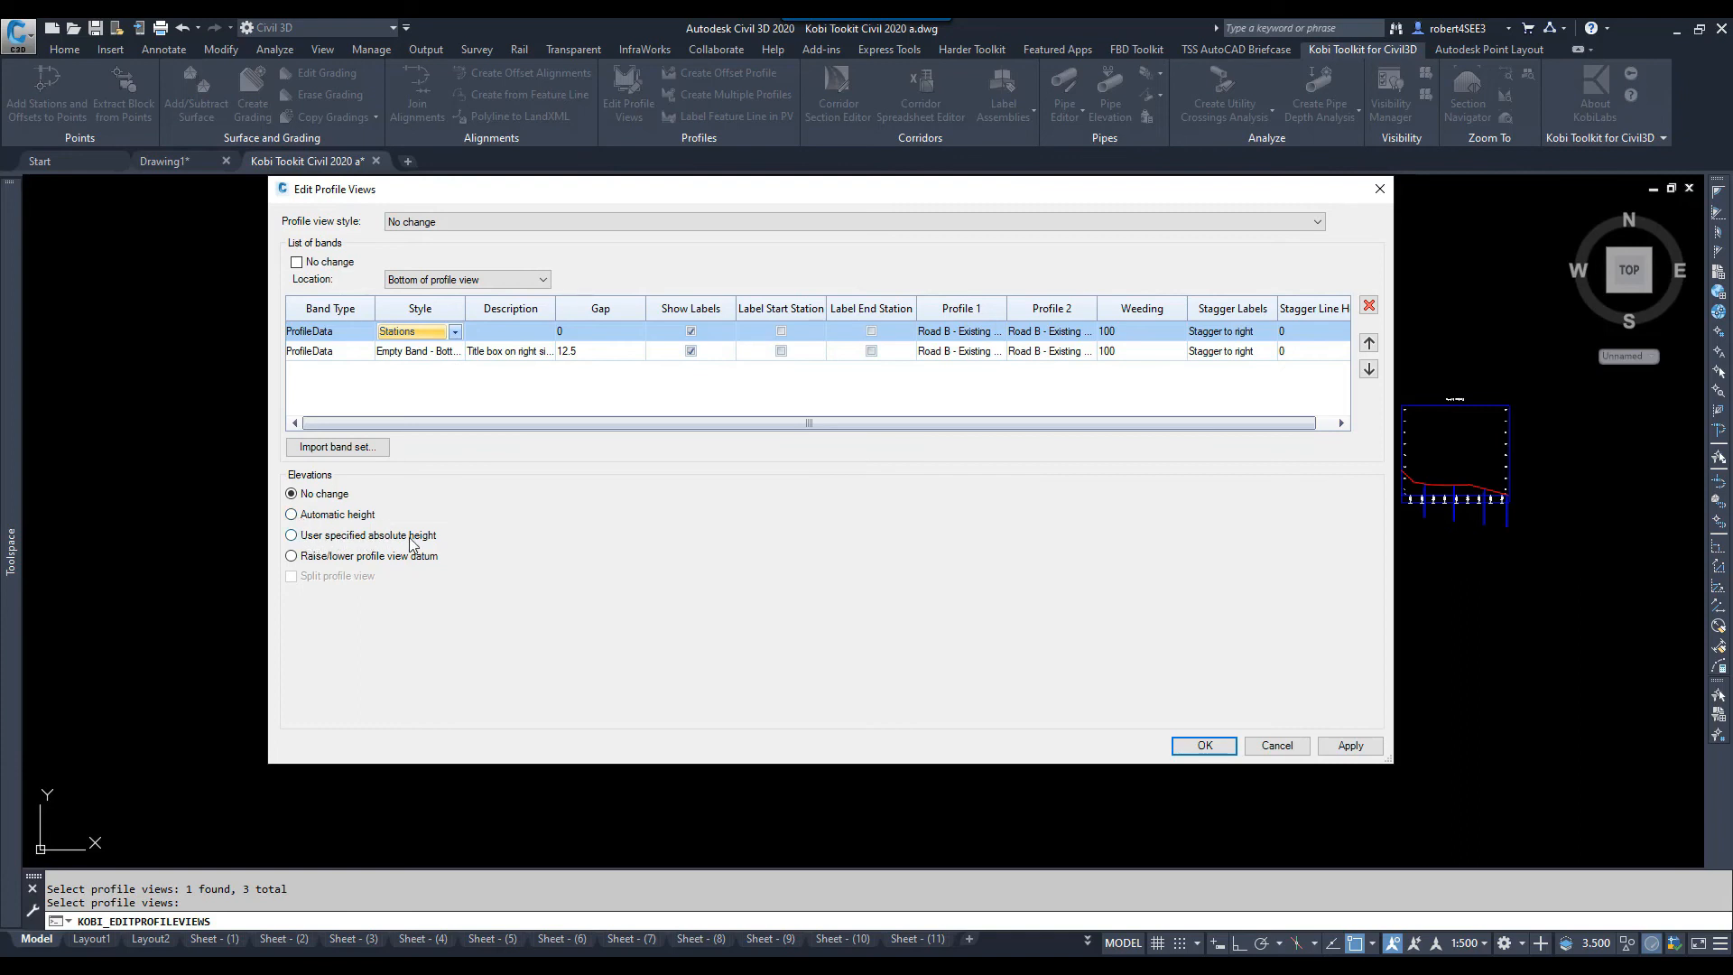
Step: Raise the profile view datum by a height difference of 6 and apply the batch edits
left_click(291, 556)
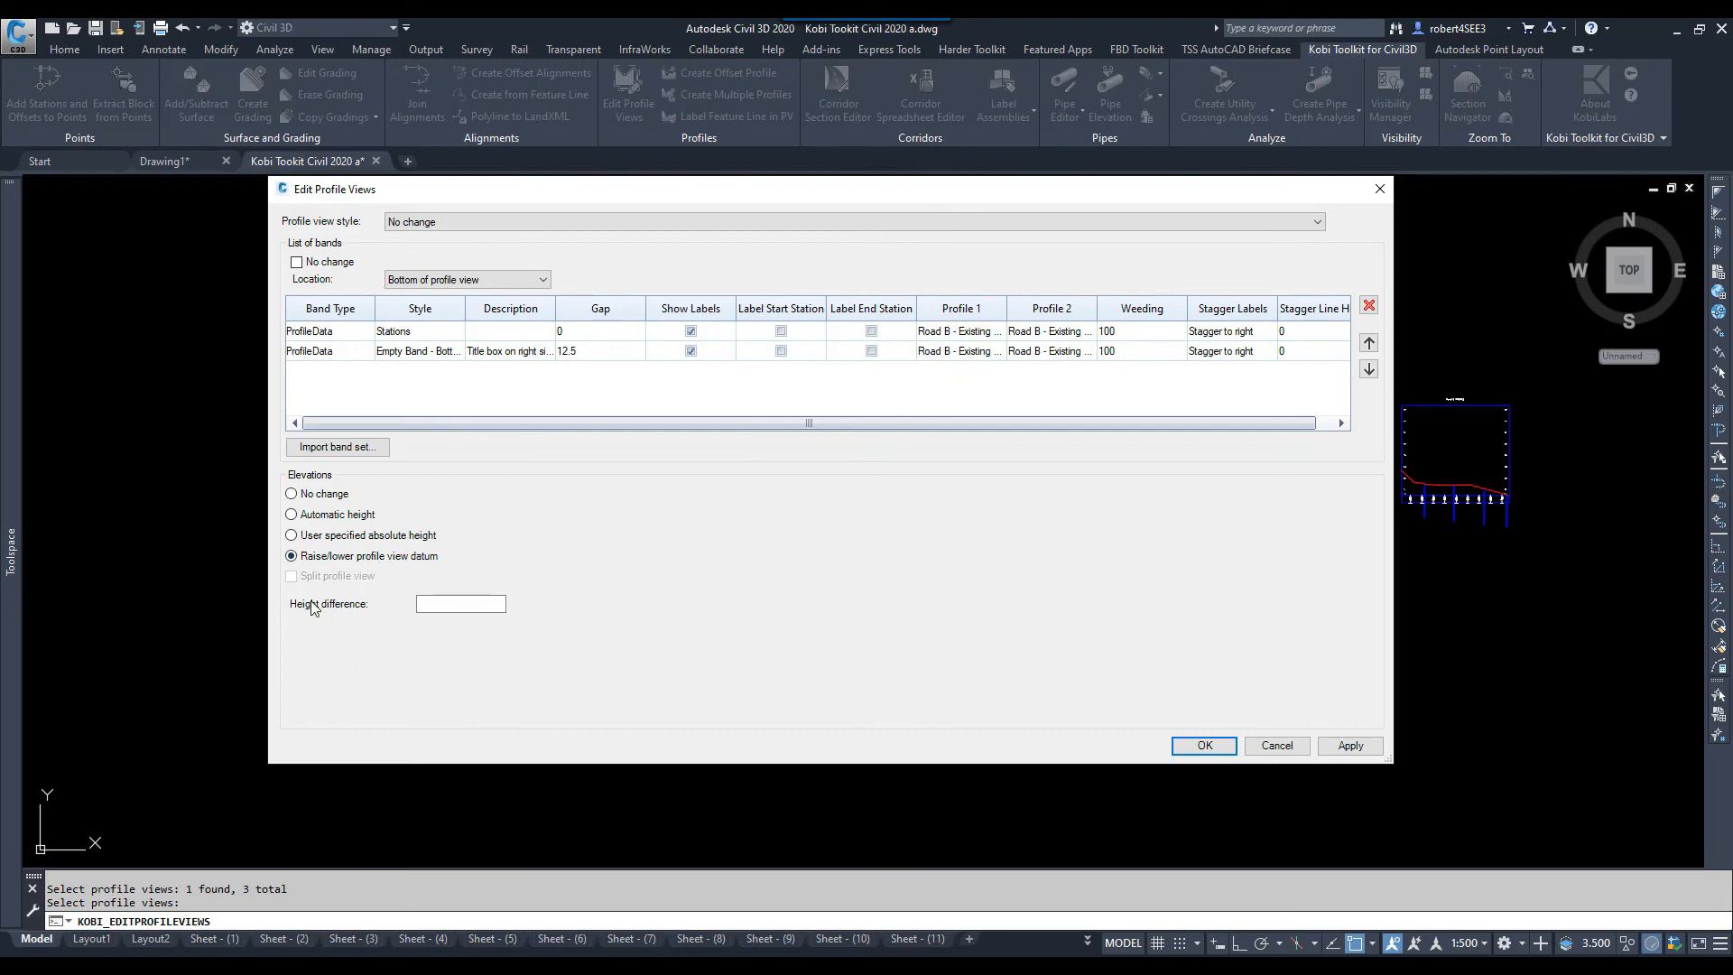
type("6")
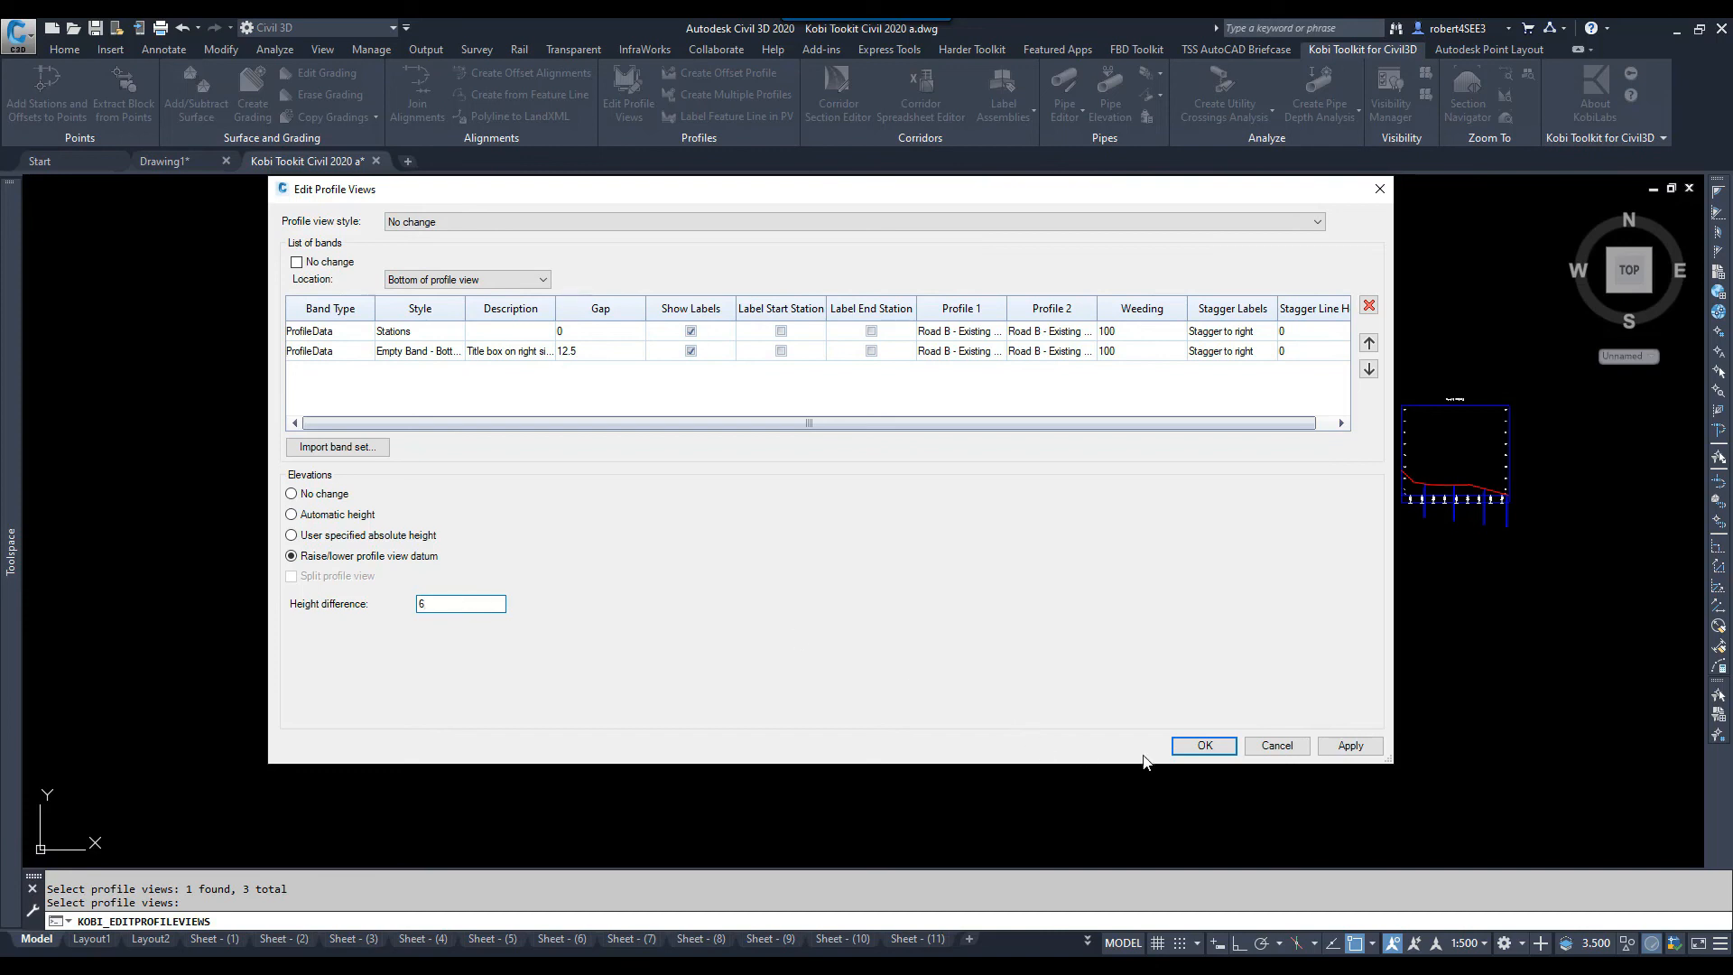
left_click(1204, 745)
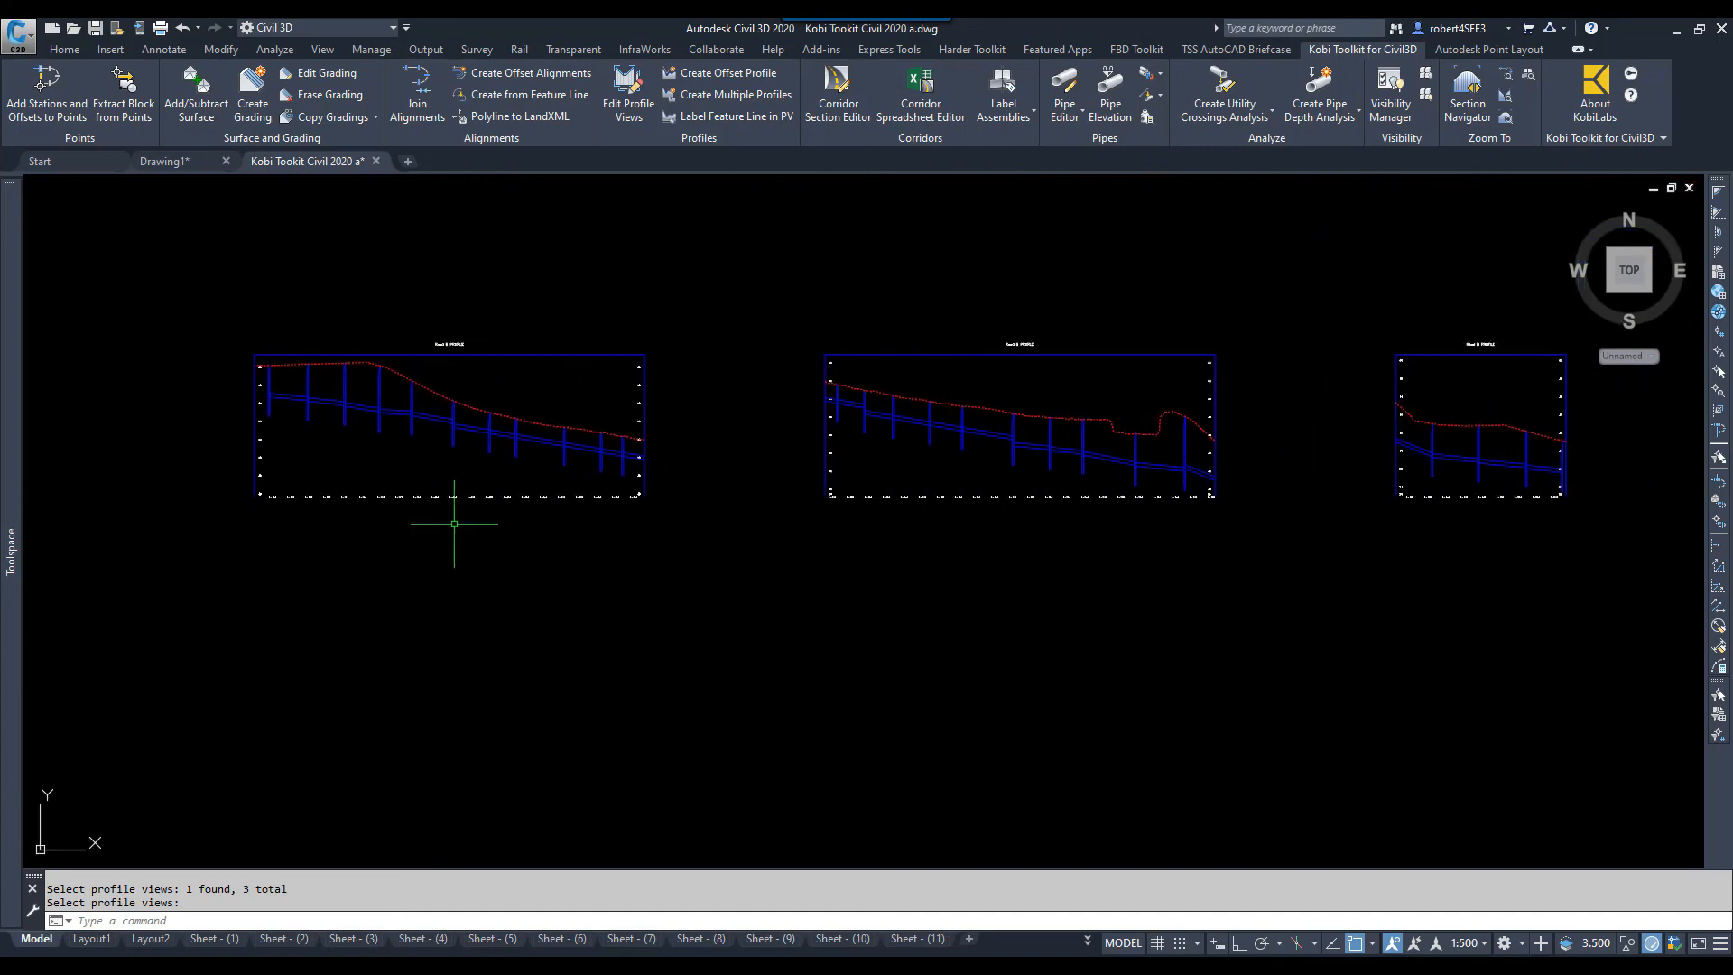
mouse_move(453, 524)
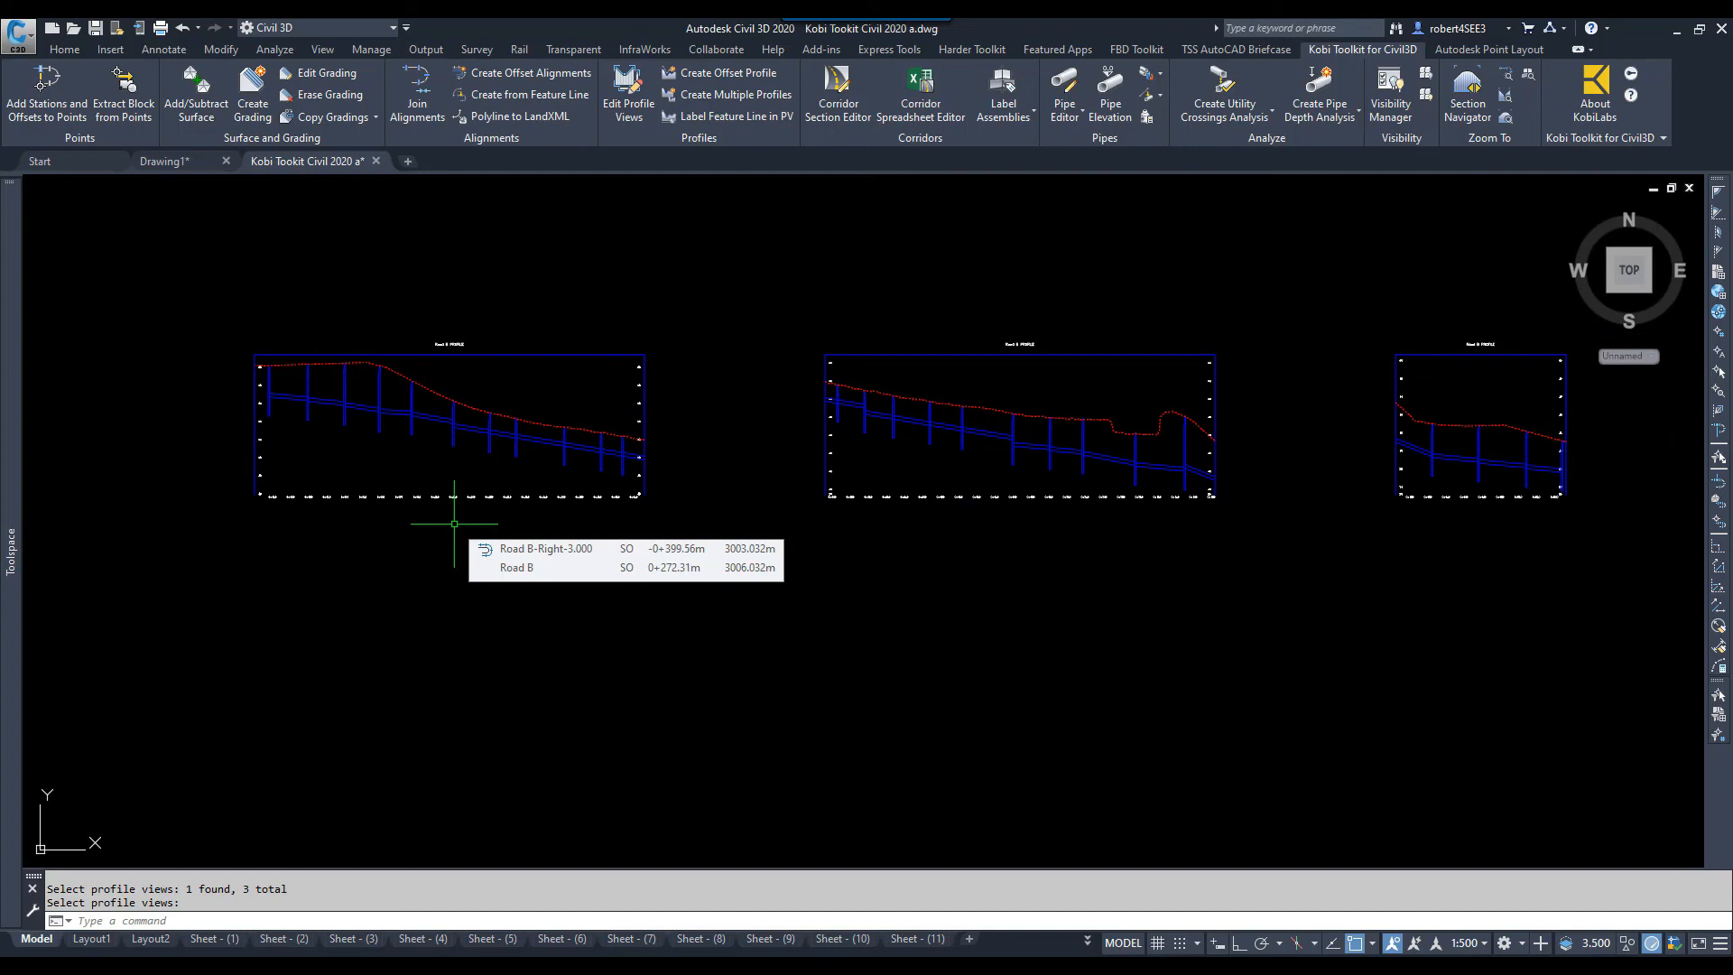